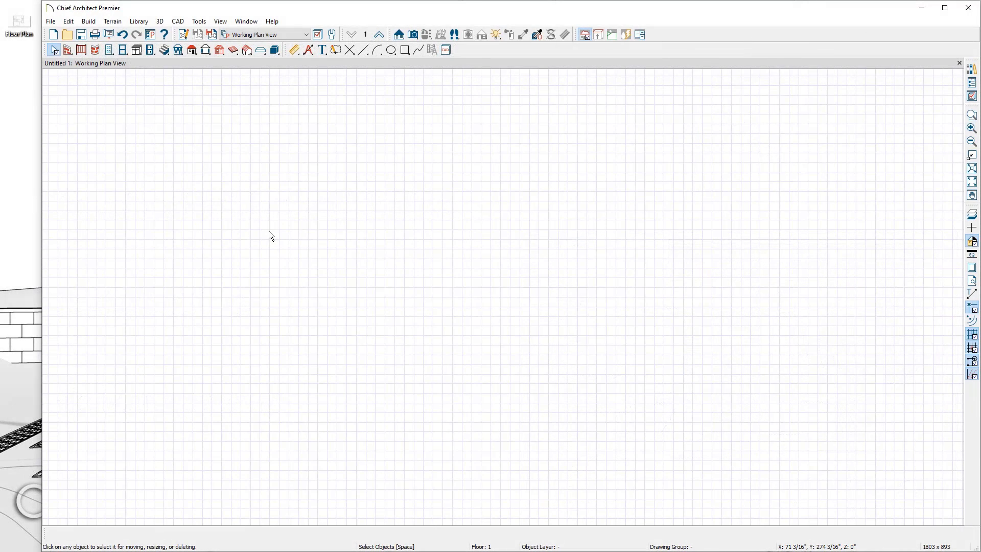
mouse_move(30, 46)
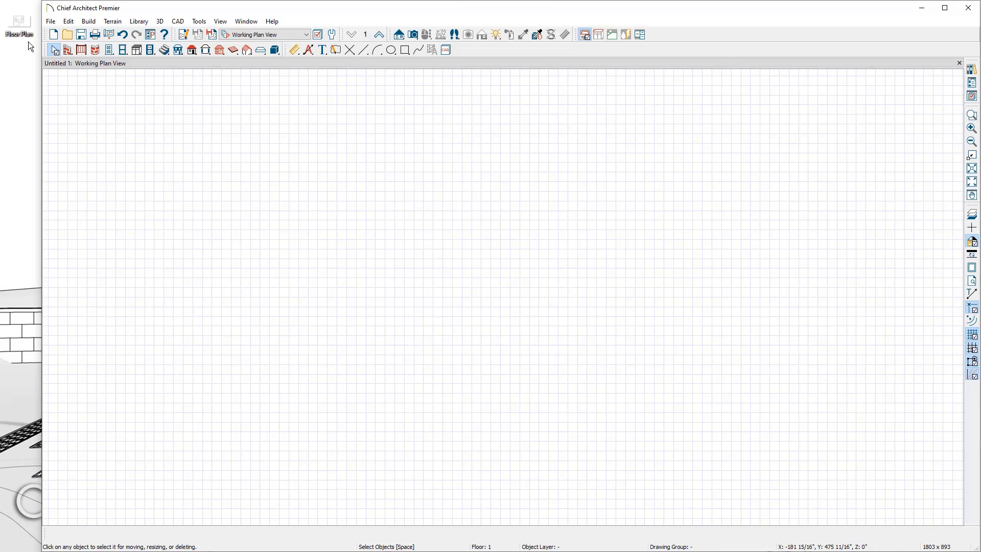
Step: Bring up the File menu's import options to start importing the site plan PDF
left_click(50, 21)
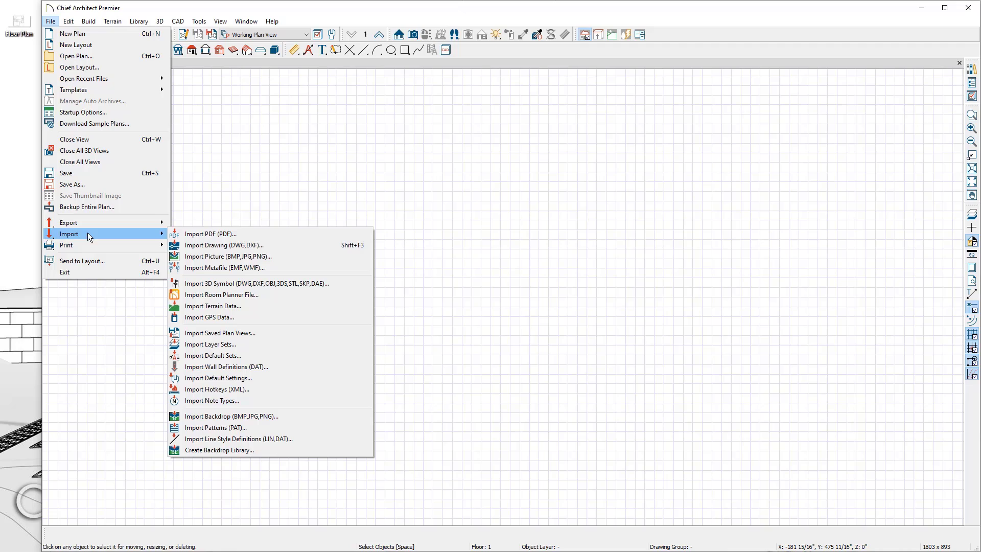
mouse_move(228, 256)
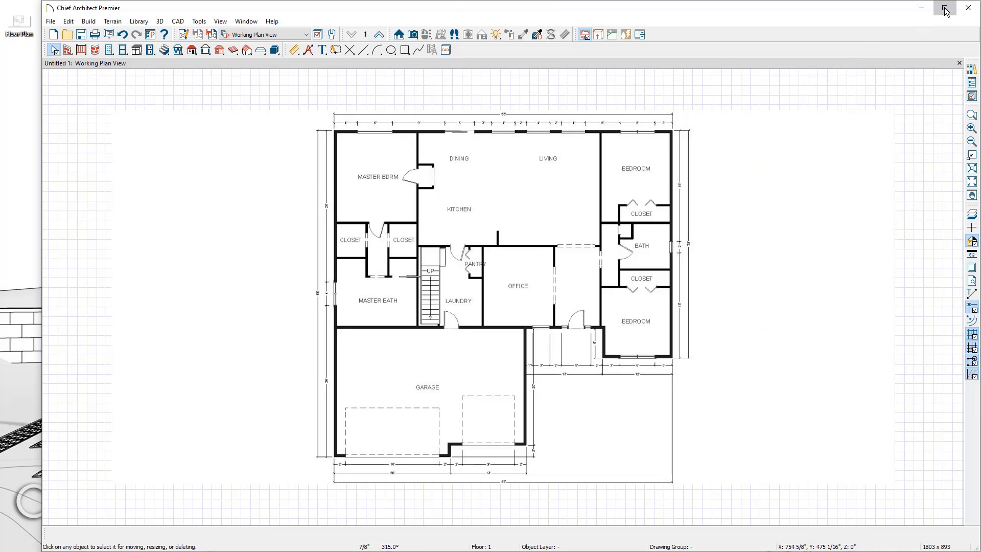
Step: Maximize the Chief Architect window before cropping the imported picture
left_click(944, 8)
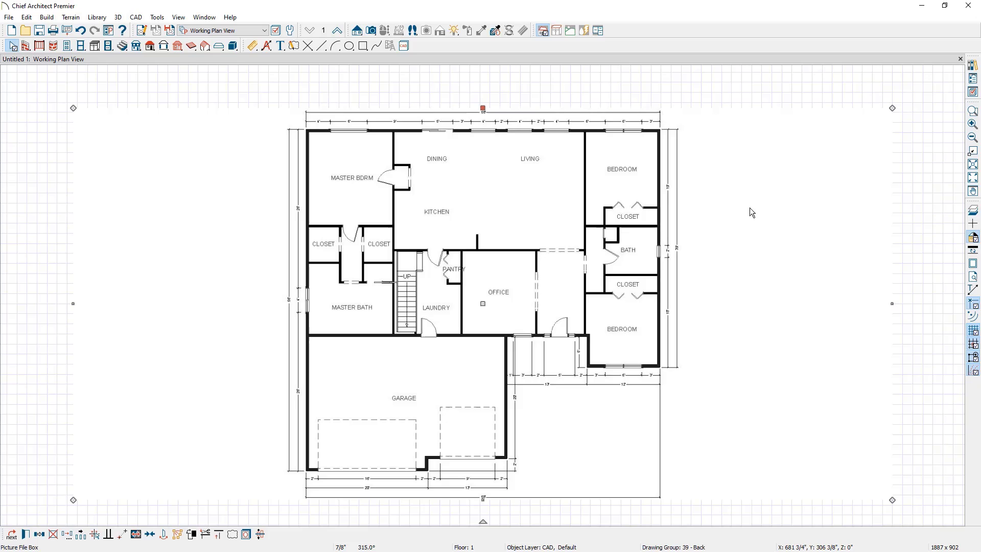
mouse_move(835, 116)
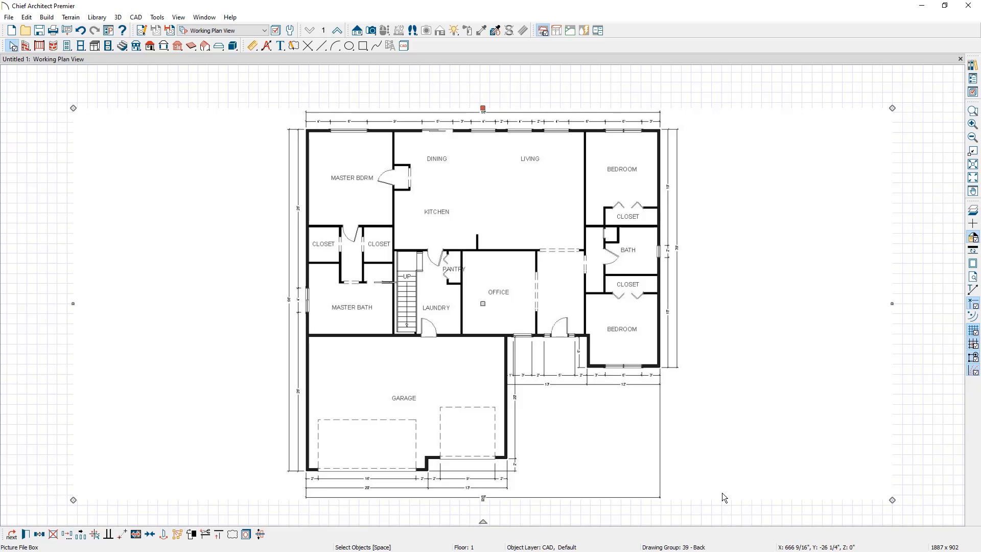
mouse_move(492, 500)
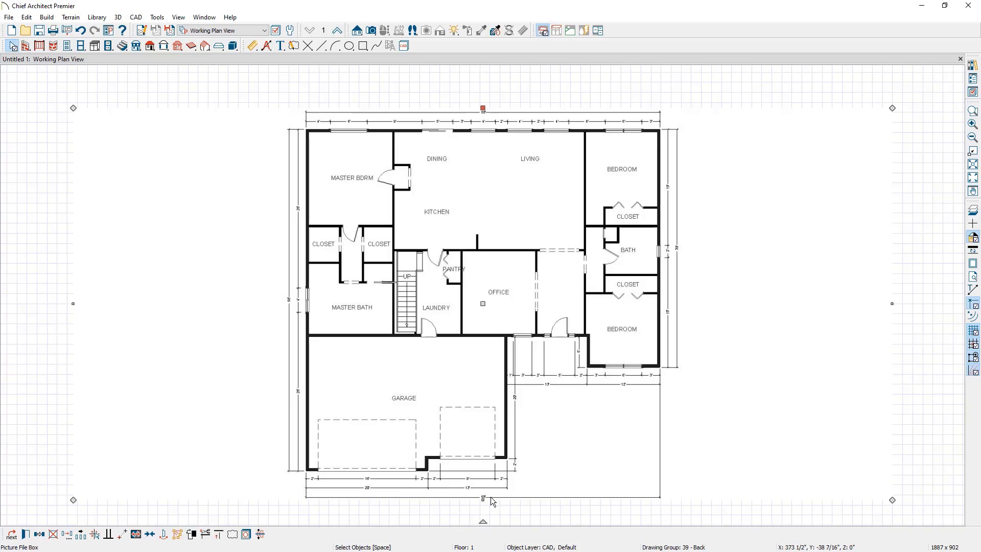
mouse_move(491, 500)
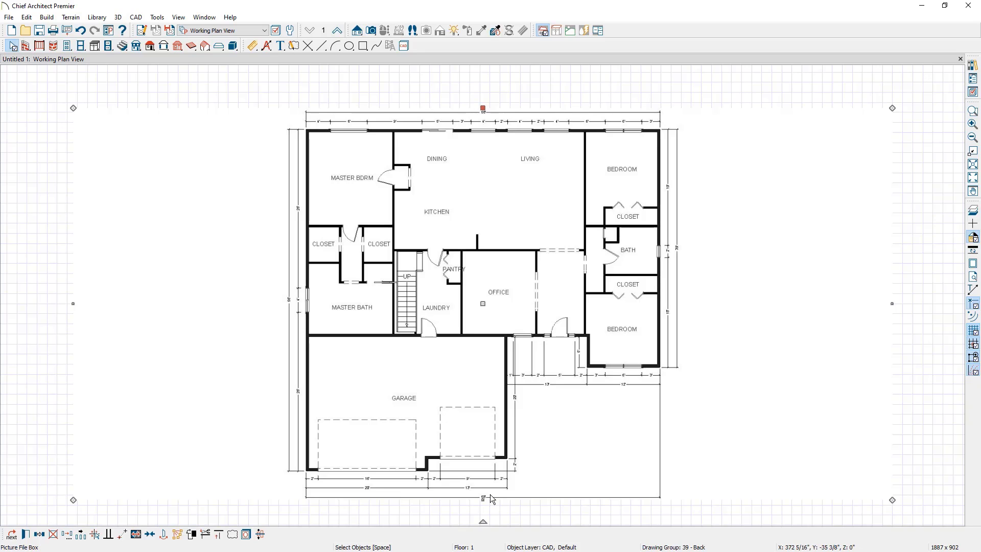
mouse_move(304, 212)
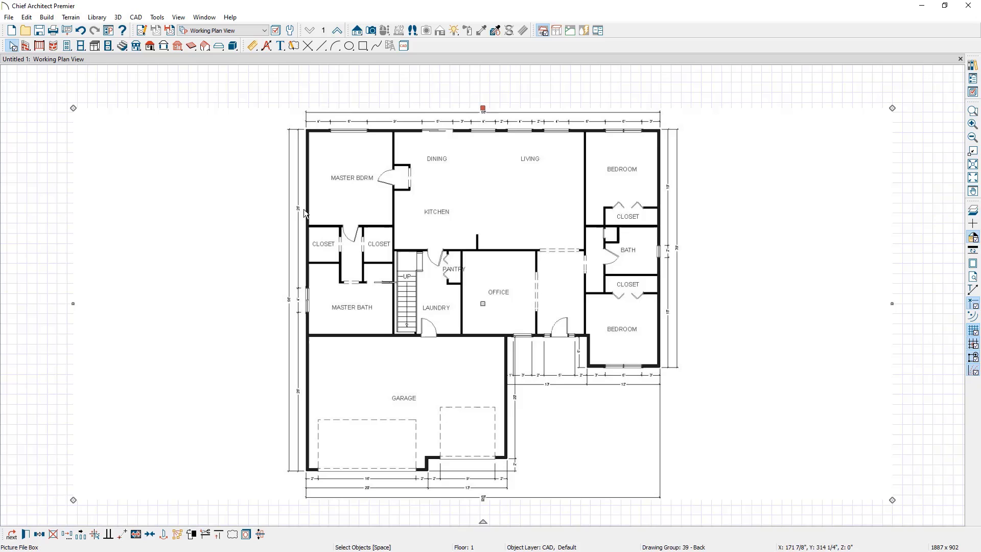
mouse_move(91, 297)
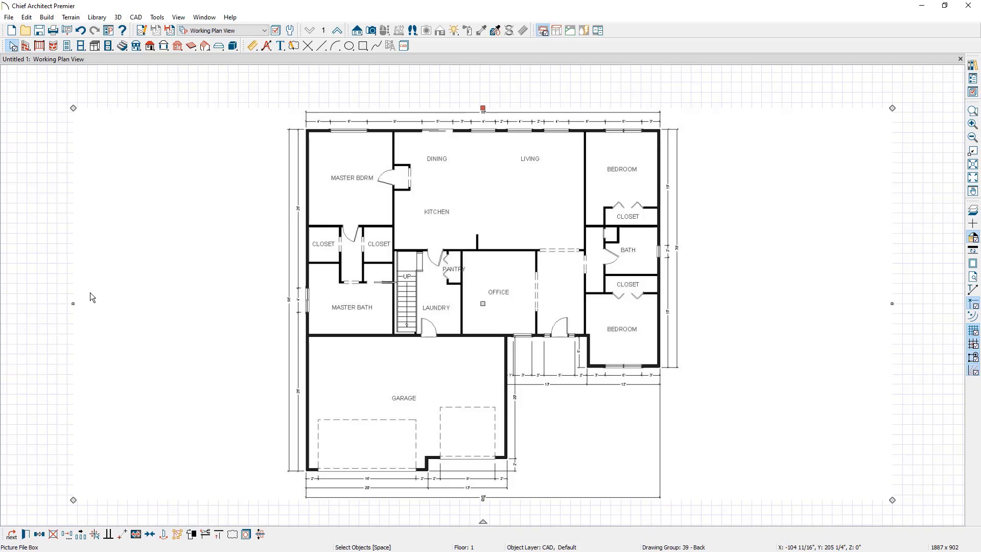
mouse_move(236, 233)
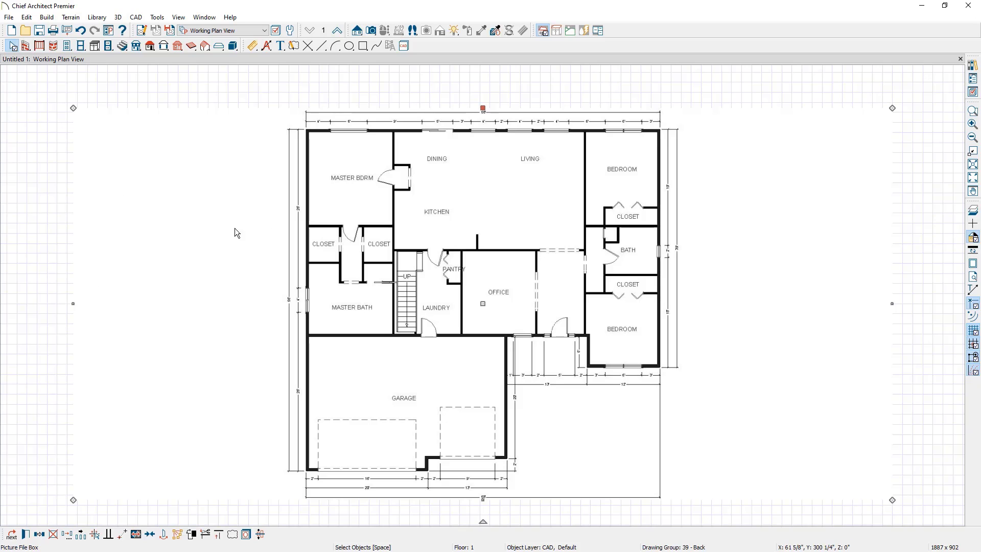
mouse_move(766, 353)
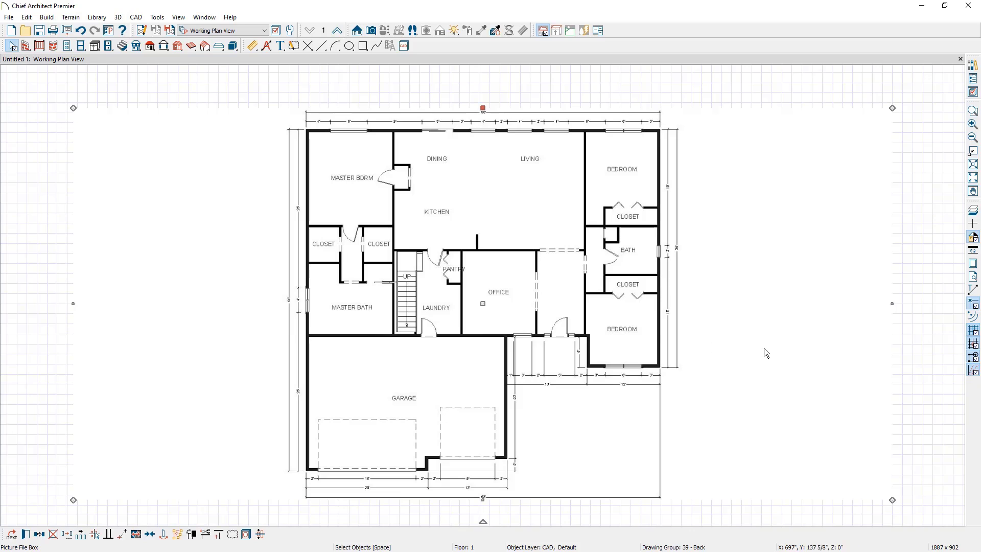
mouse_move(890, 317)
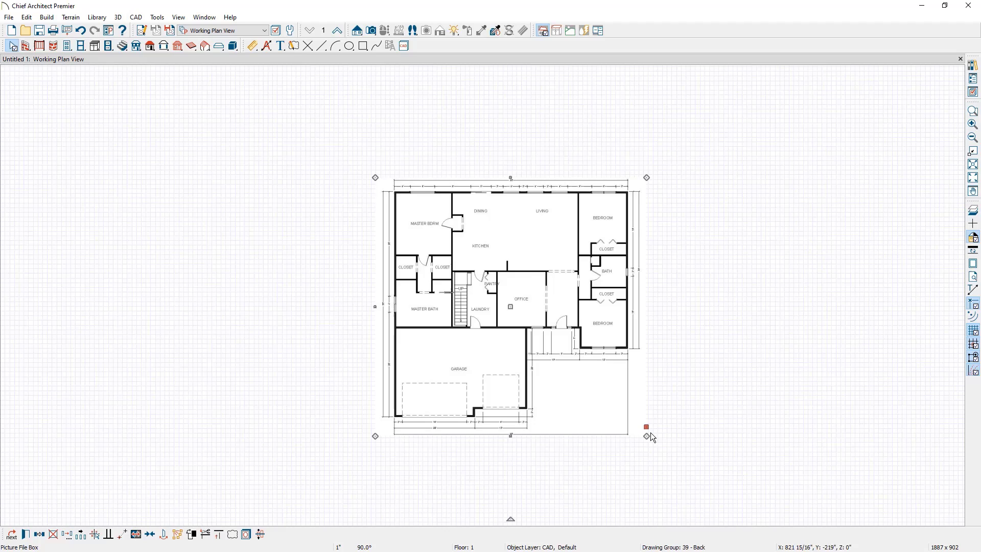
left_click_drag(645, 427, 590, 473)
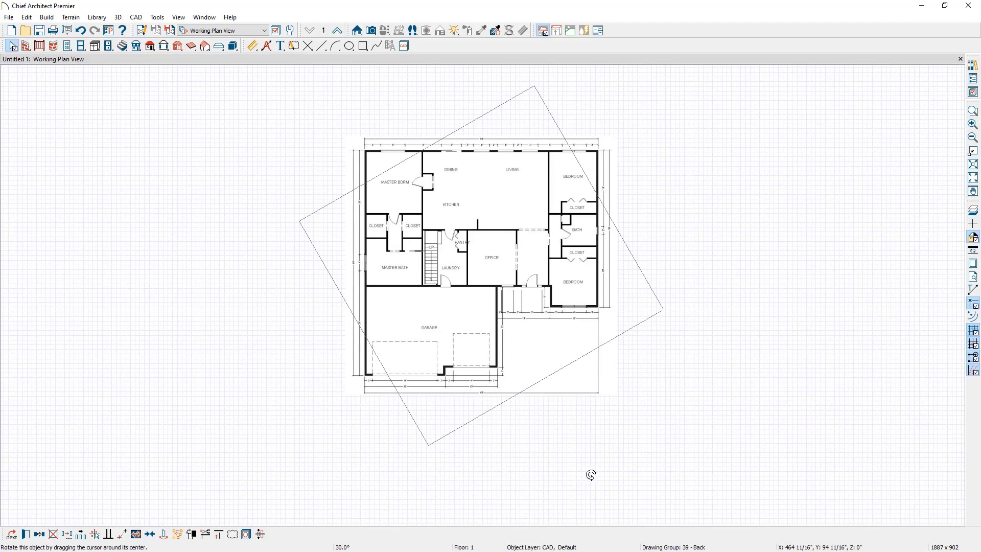
left_click_drag(590, 474, 574, 456)
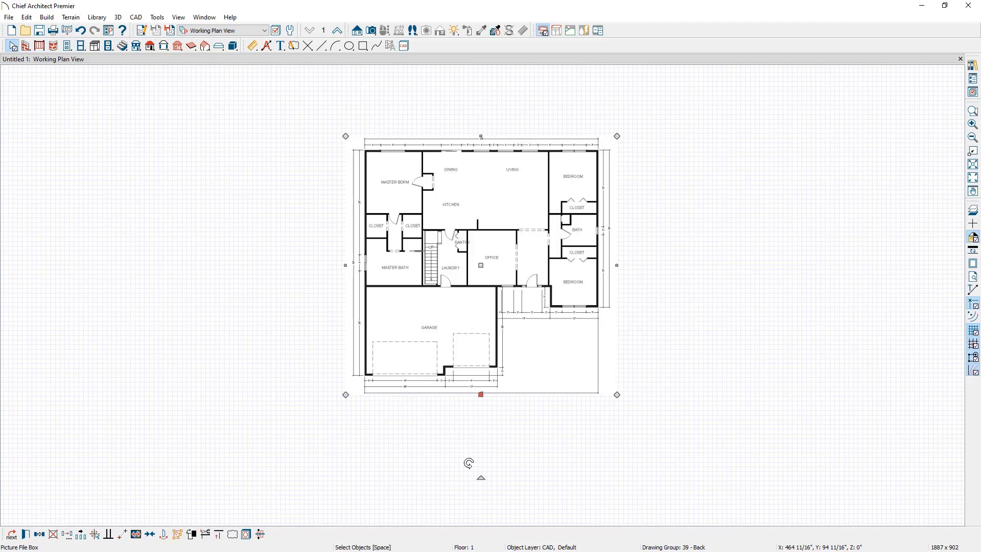
mouse_move(207, 502)
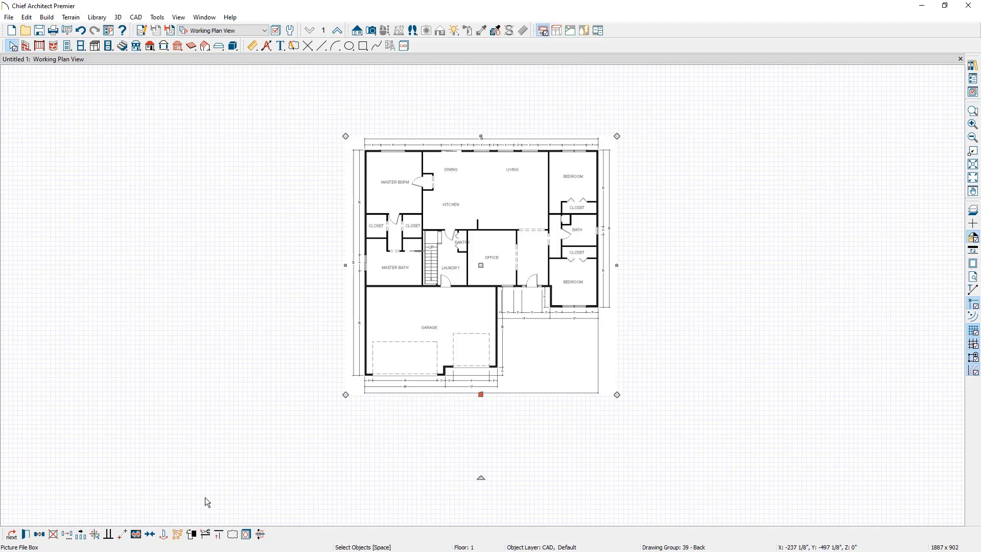
mouse_move(177, 508)
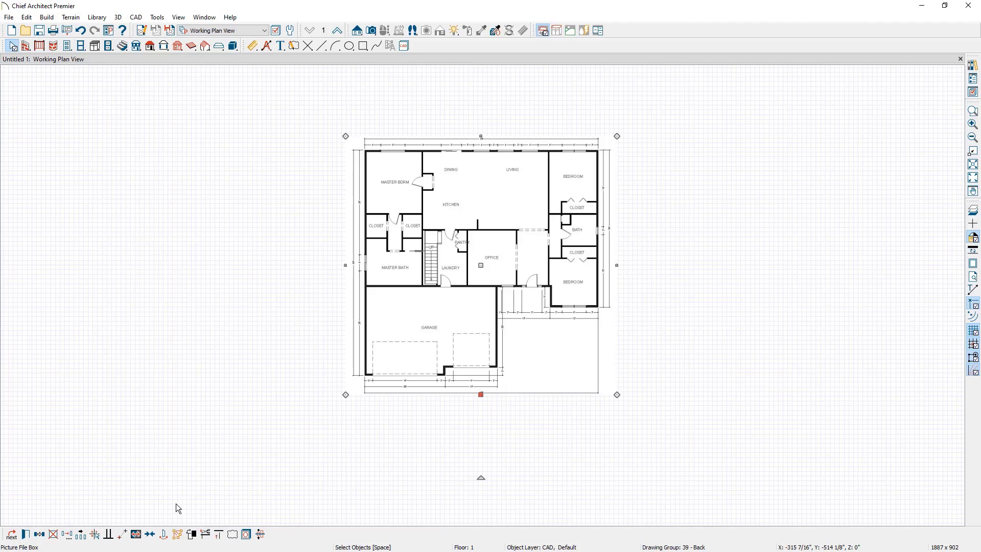
mouse_move(172, 516)
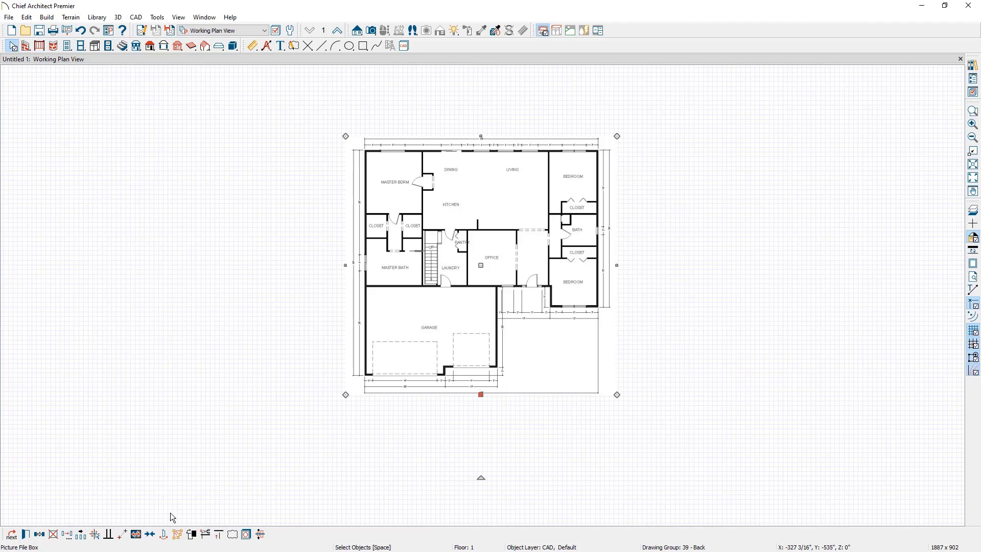
Step: Start Point to Point Resize and pick the left end of the top 58' dimension
left_click(134, 533)
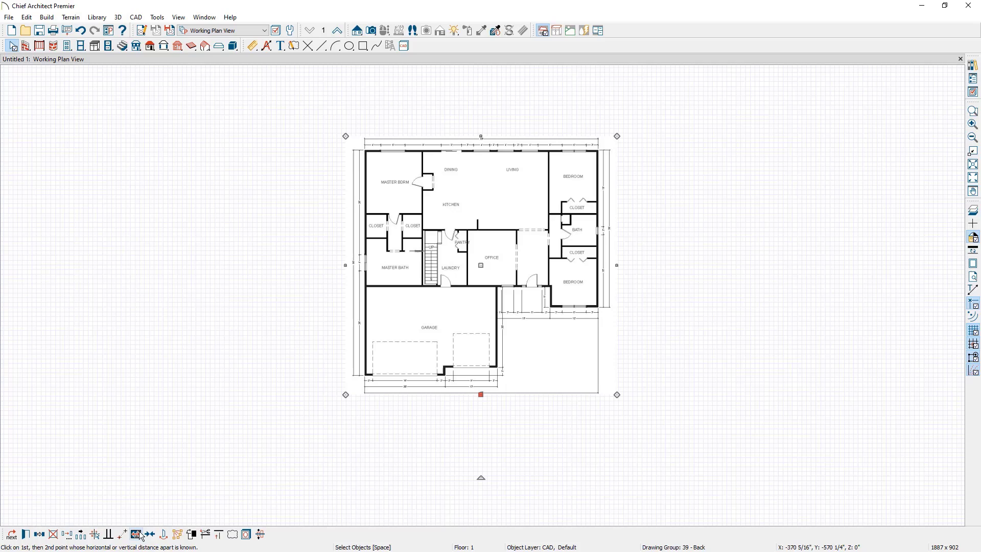
mouse_move(135, 533)
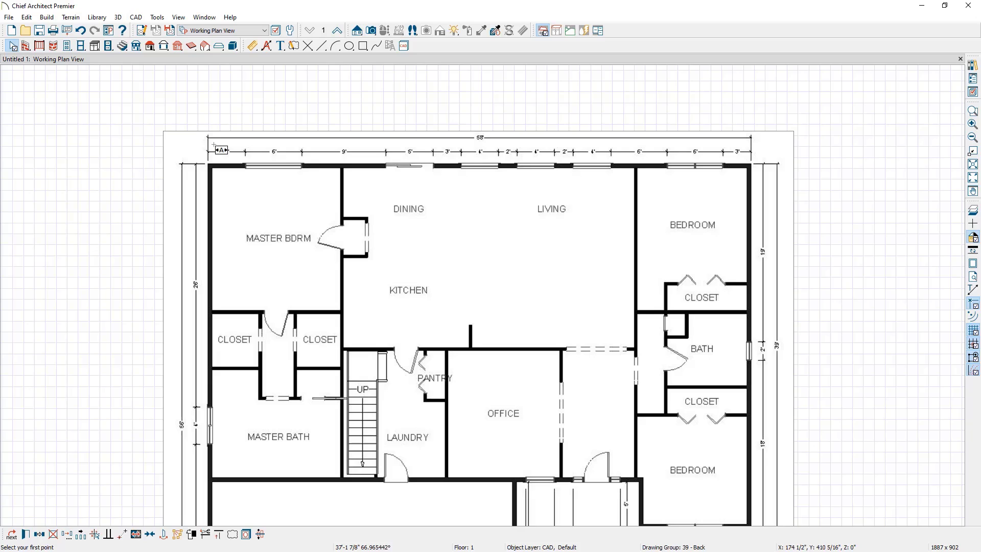
left_click(211, 146)
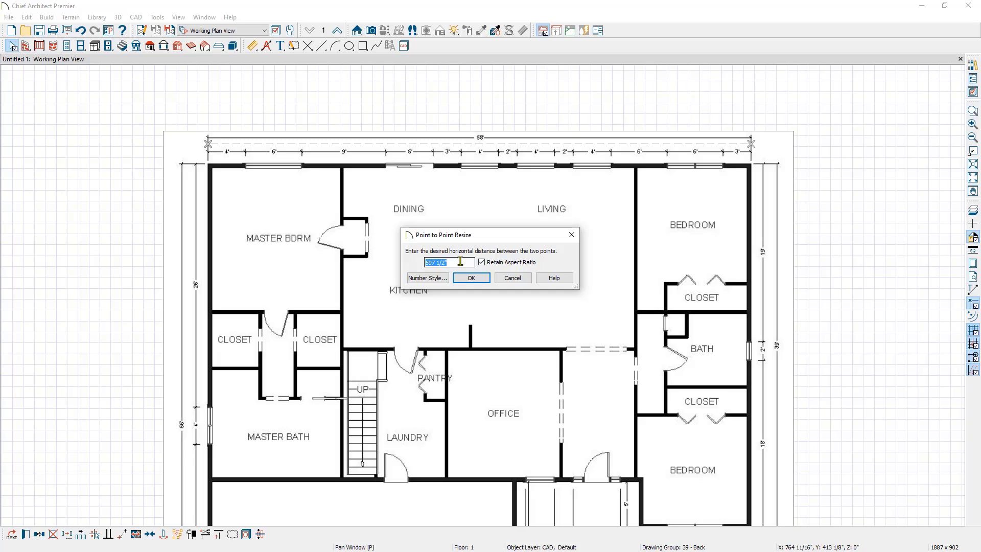
Step: Enter 58' as the distance between the points and apply it to rescale the picture
type("58'")
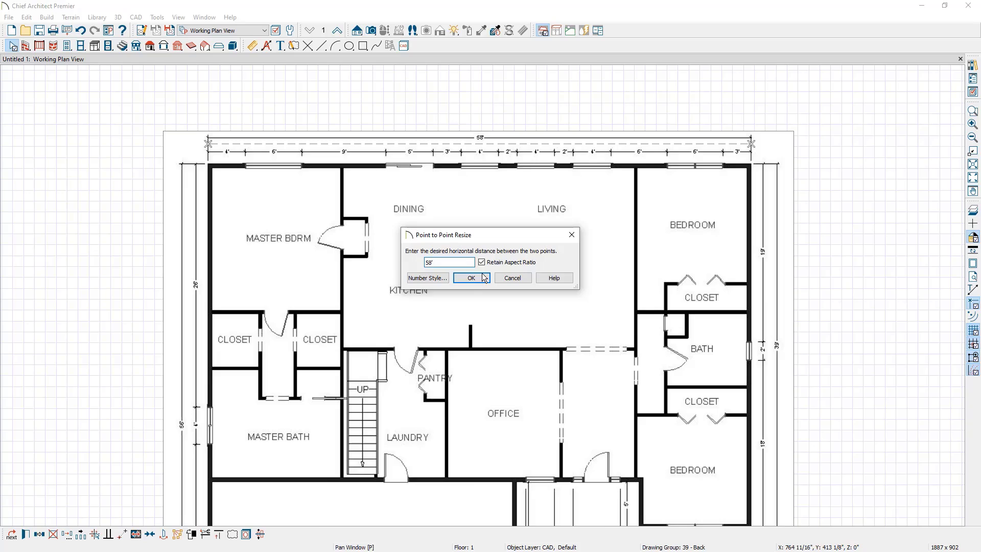
left_click(471, 278)
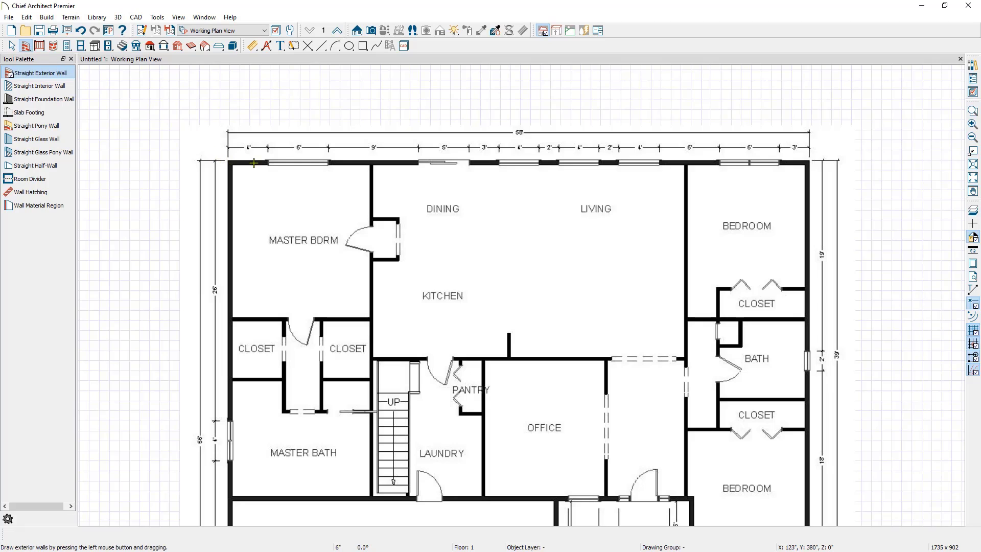
Step: Draw straight exterior walls along the top and garage edges of the picture's outline
left_click_drag(253, 163, 807, 158)
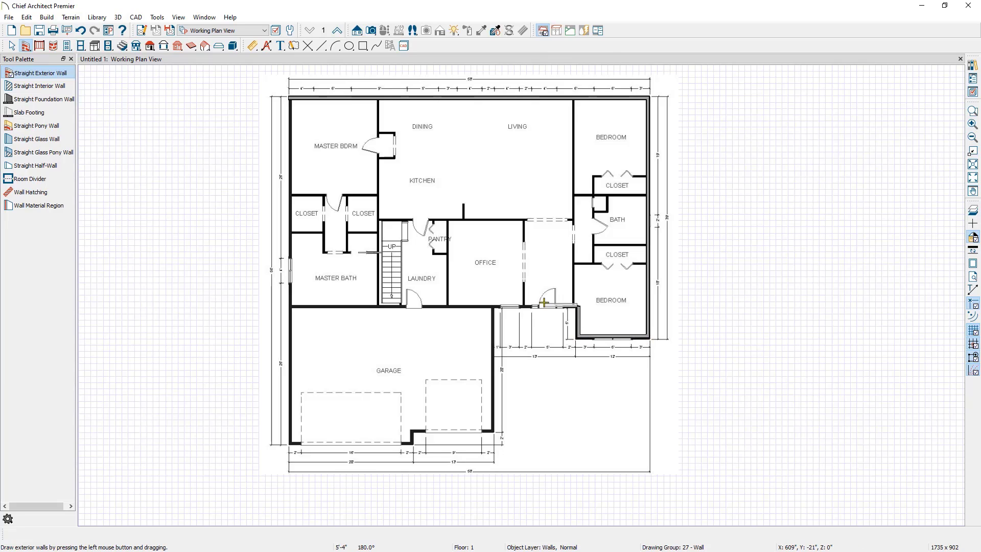
left_click_drag(544, 300, 412, 431)
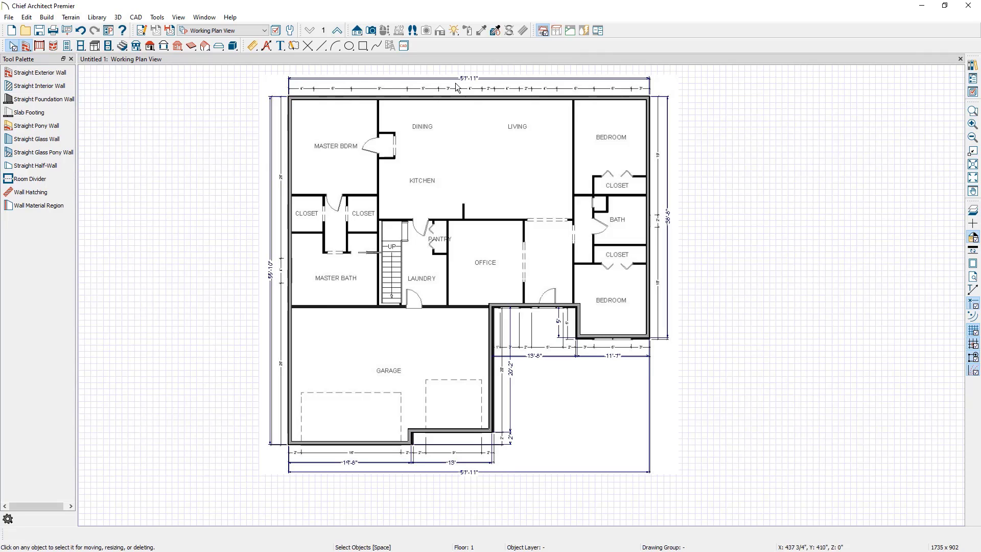
mouse_move(664, 213)
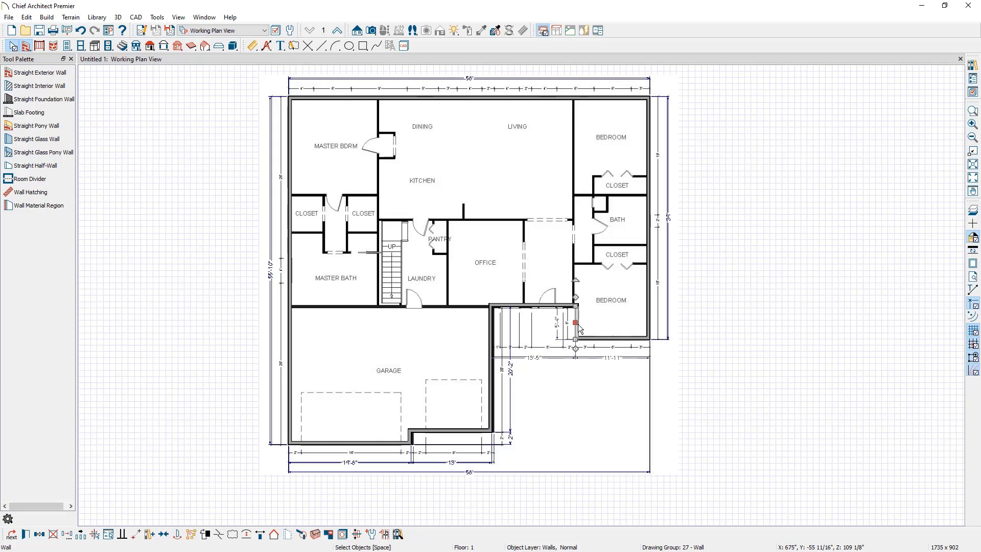
Step: Align the garage's right and front walls with the underlying drawing
left_click_drag(573, 321, 494, 342)
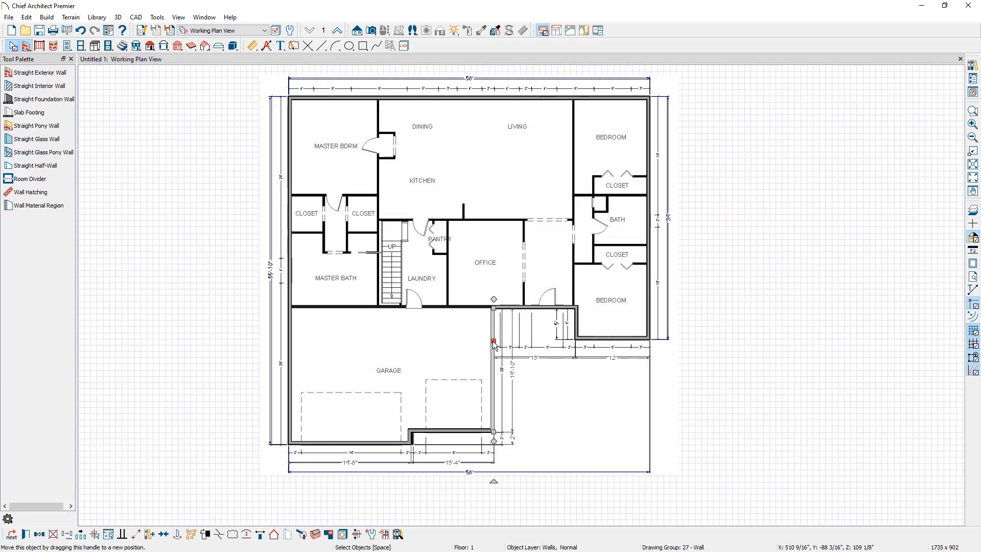
left_click_drag(492, 341, 412, 439)
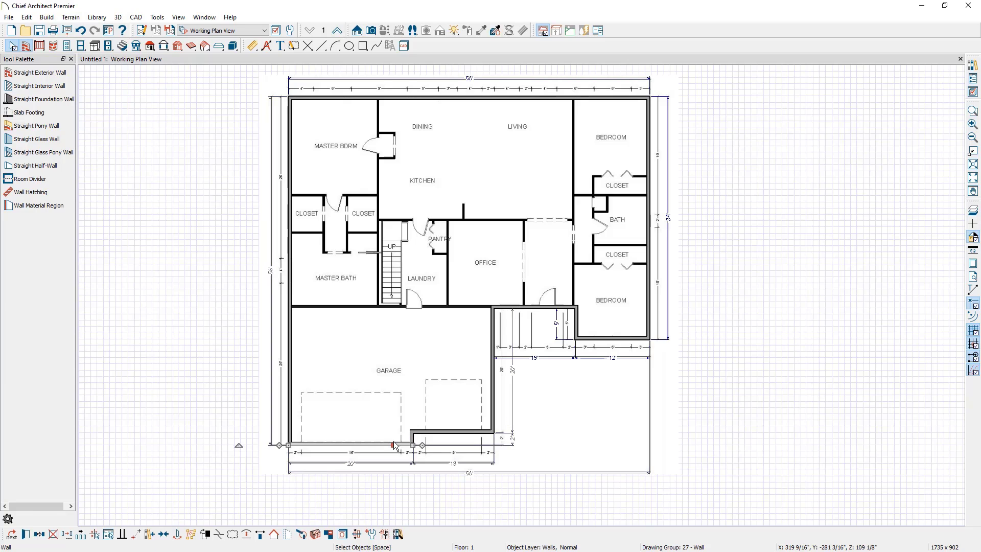
mouse_move(301, 363)
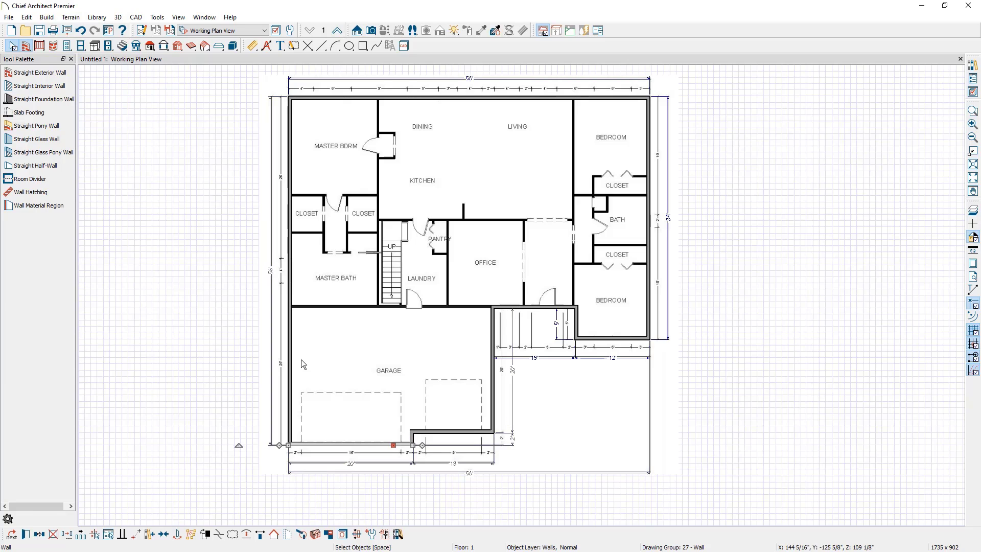
mouse_move(416, 321)
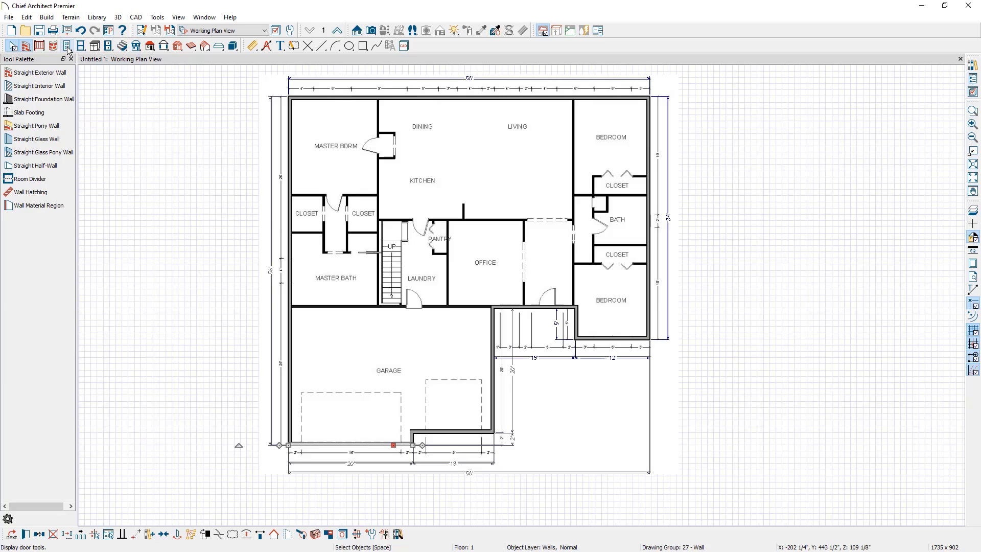
Step: Switch the Tool Palette to the door tools and pick a spot on the plan
left_click(81, 45)
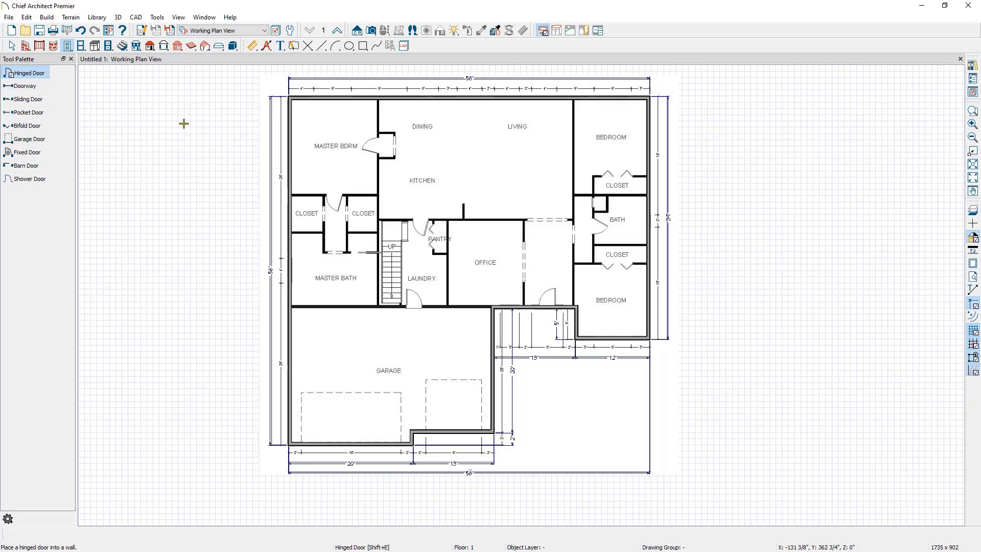
left_click(546, 306)
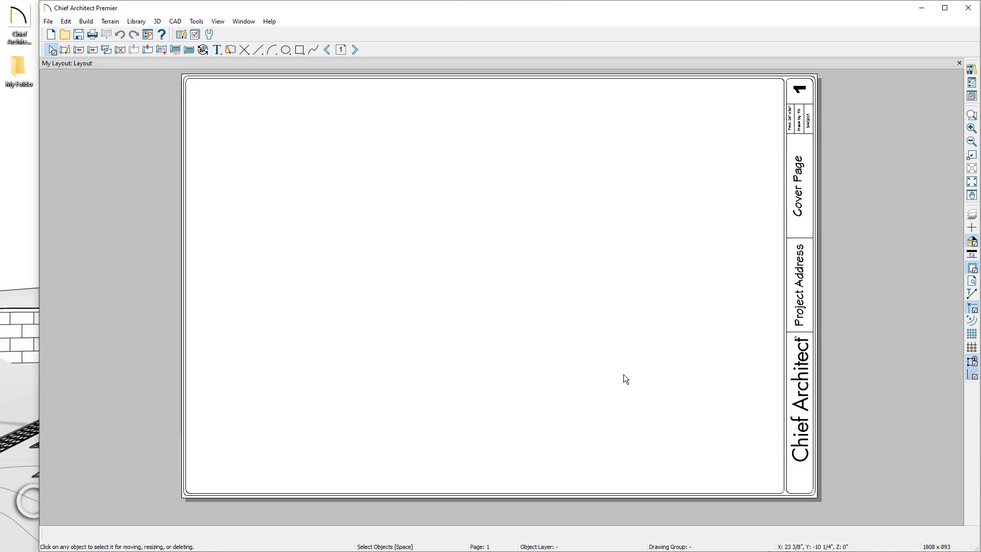
mouse_move(785, 400)
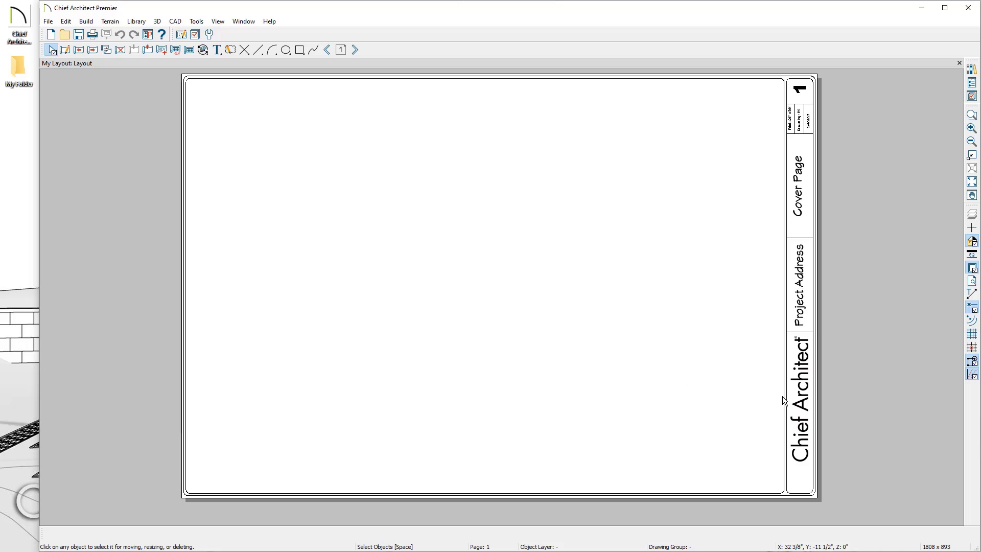
mouse_move(792, 413)
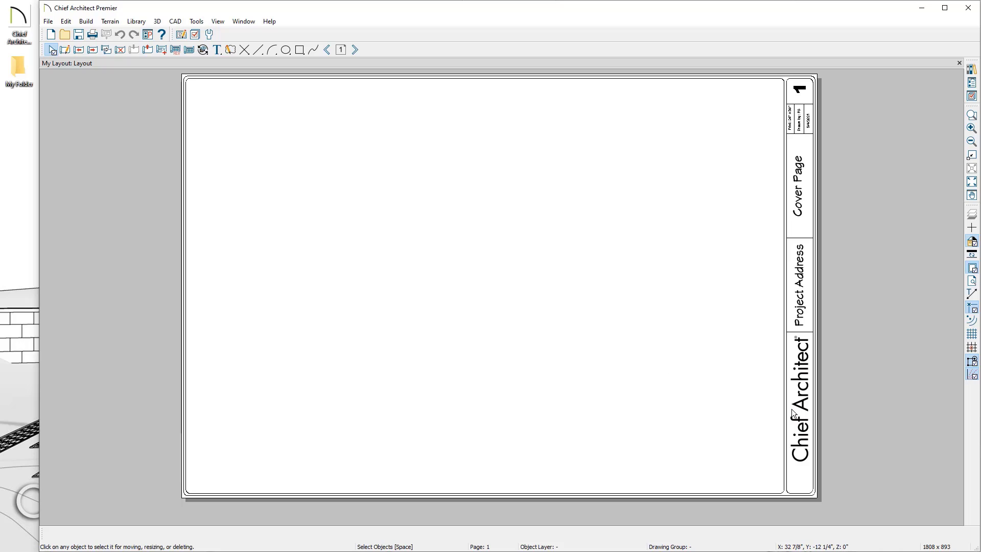
mouse_move(809, 481)
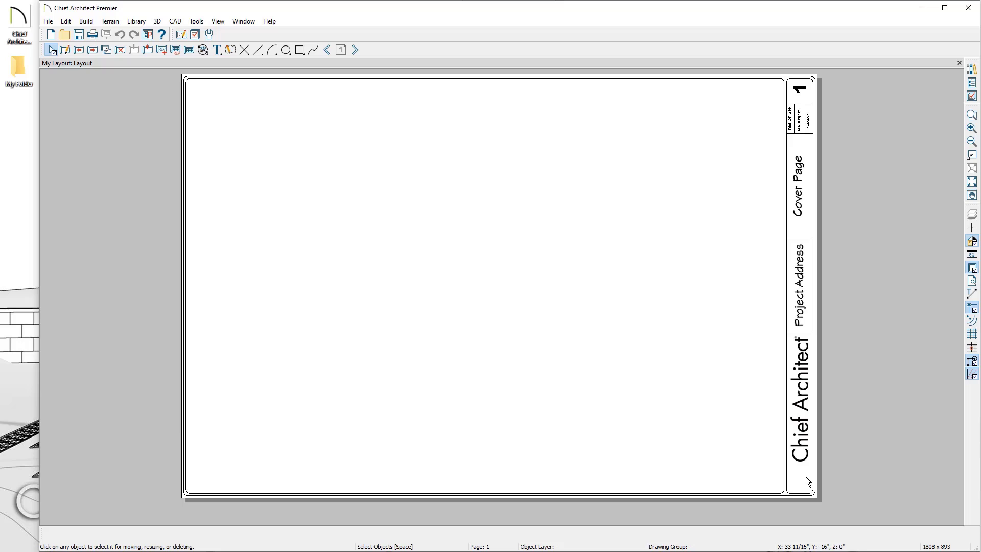
mouse_move(804, 487)
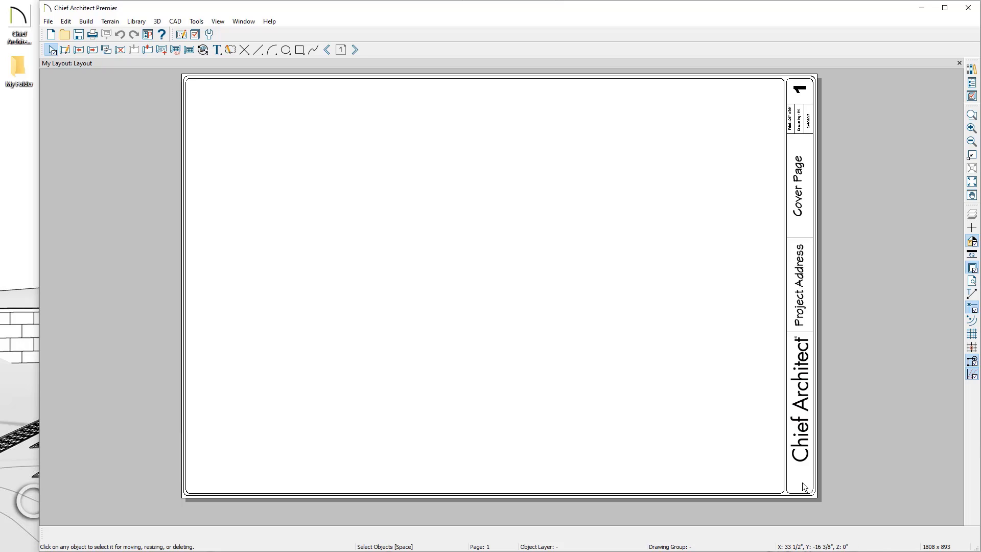
mouse_move(799, 486)
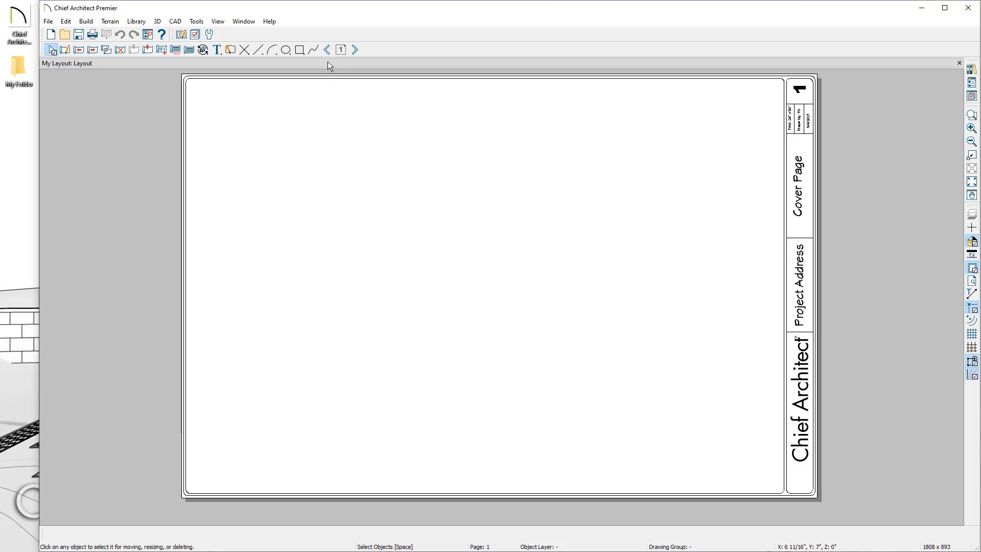
mouse_move(325, 49)
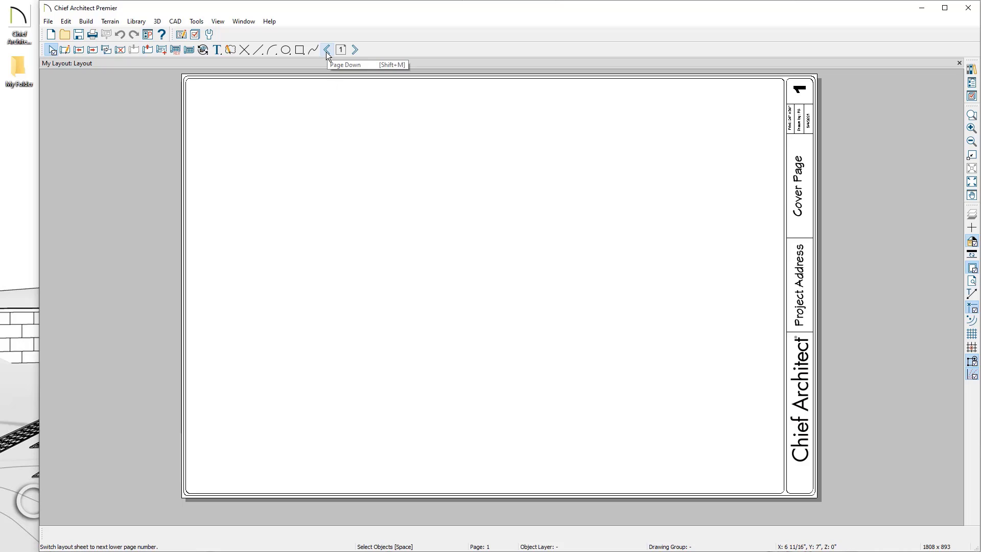
Step: Go to layout page 0 and zoom in on the title block's logo corner
left_click(325, 49)
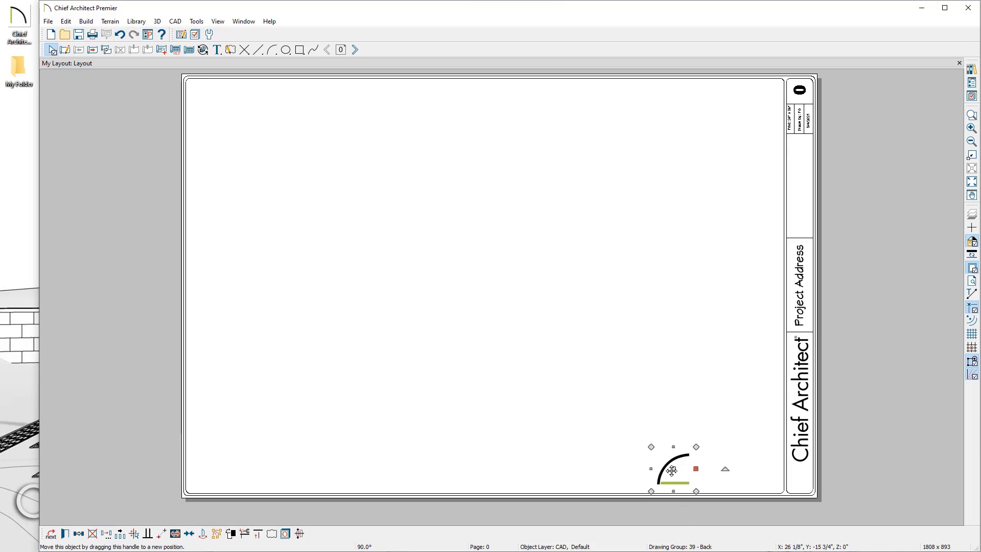
left_click_drag(673, 469, 770, 456)
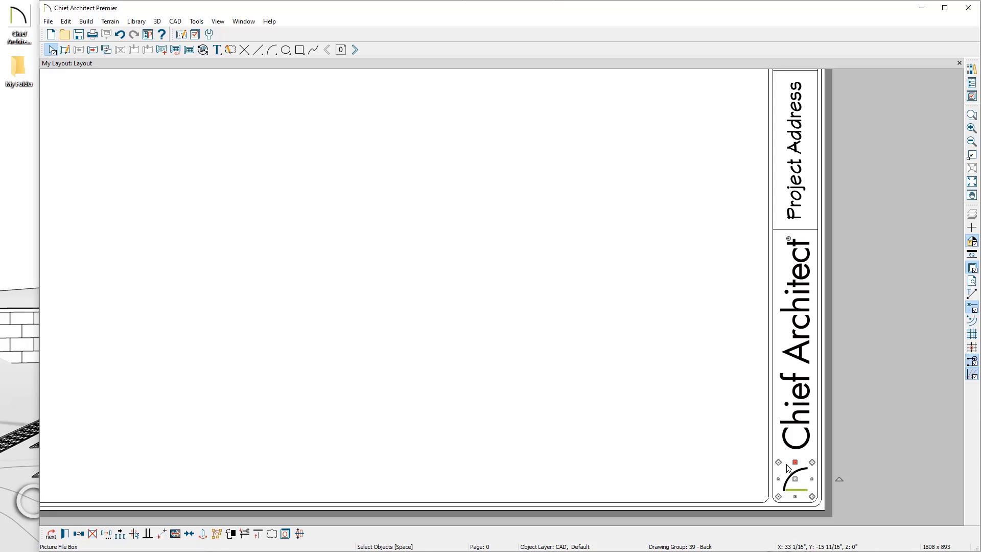
double_click(794, 478)
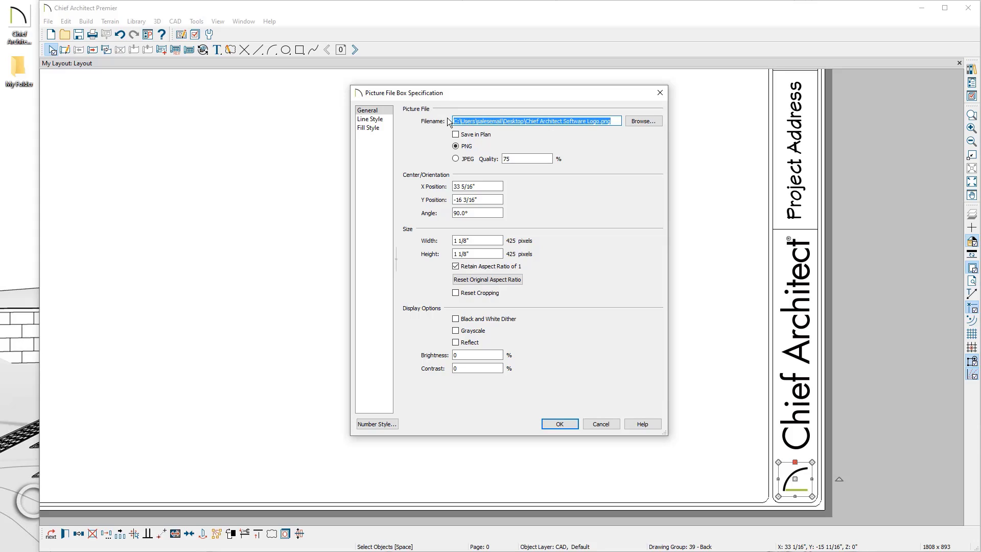
mouse_move(559, 340)
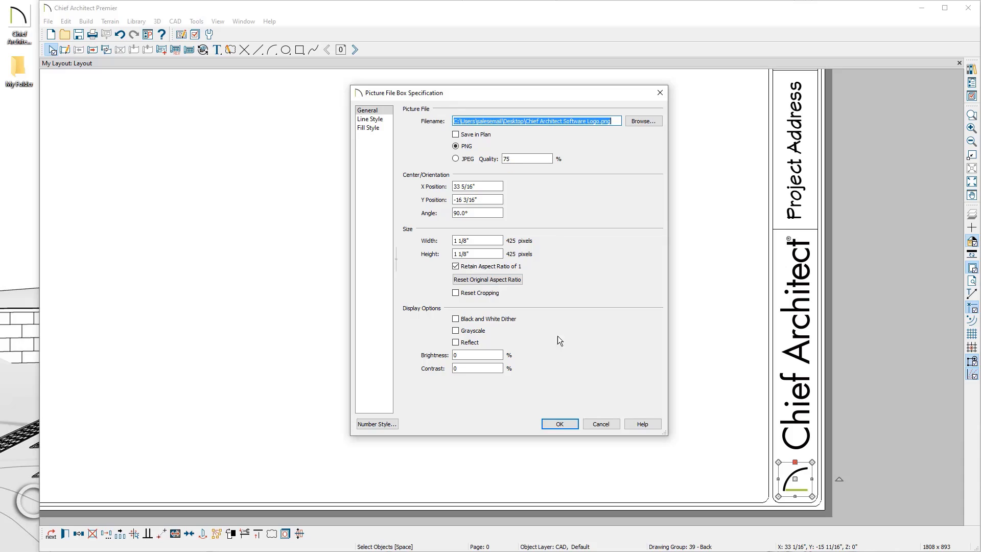
left_click(558, 423)
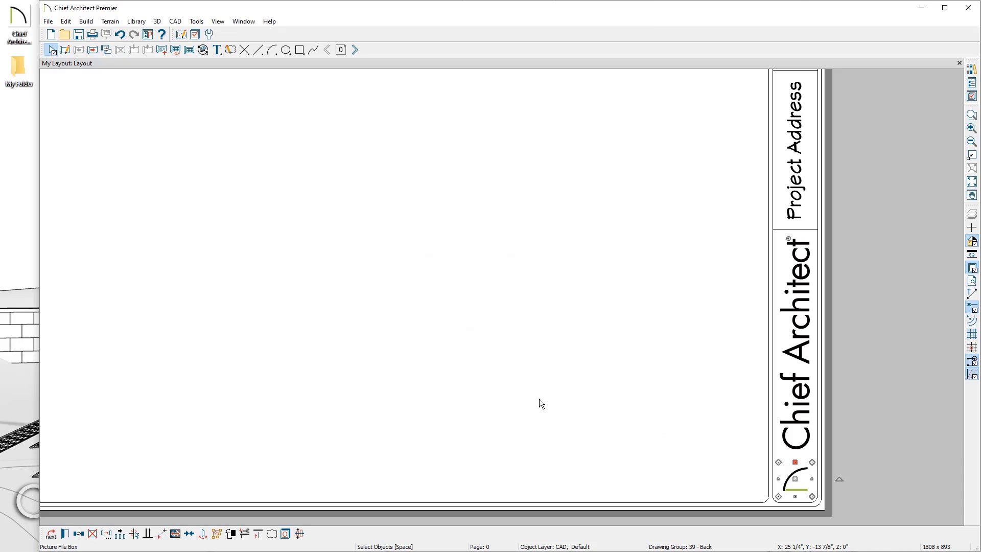
mouse_move(78, 34)
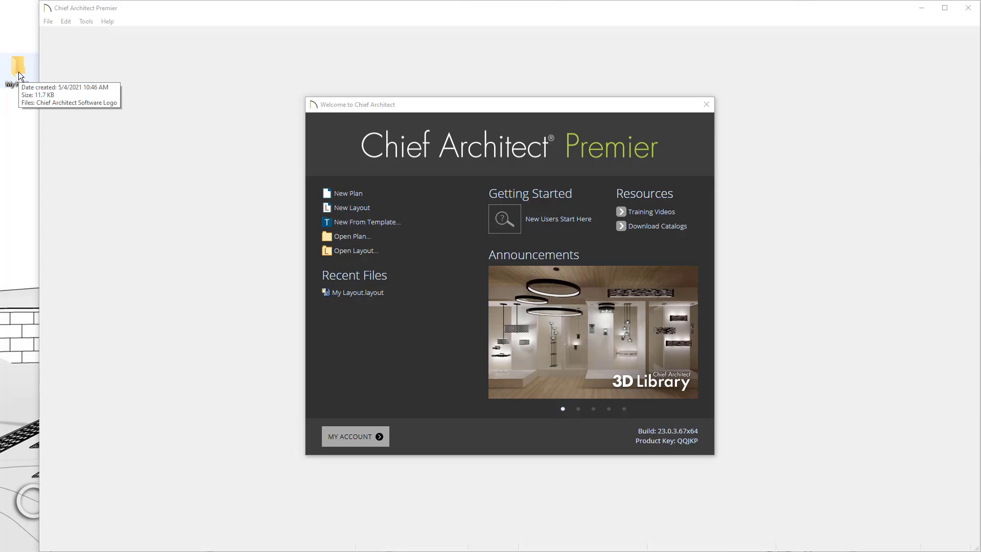
mouse_move(22, 77)
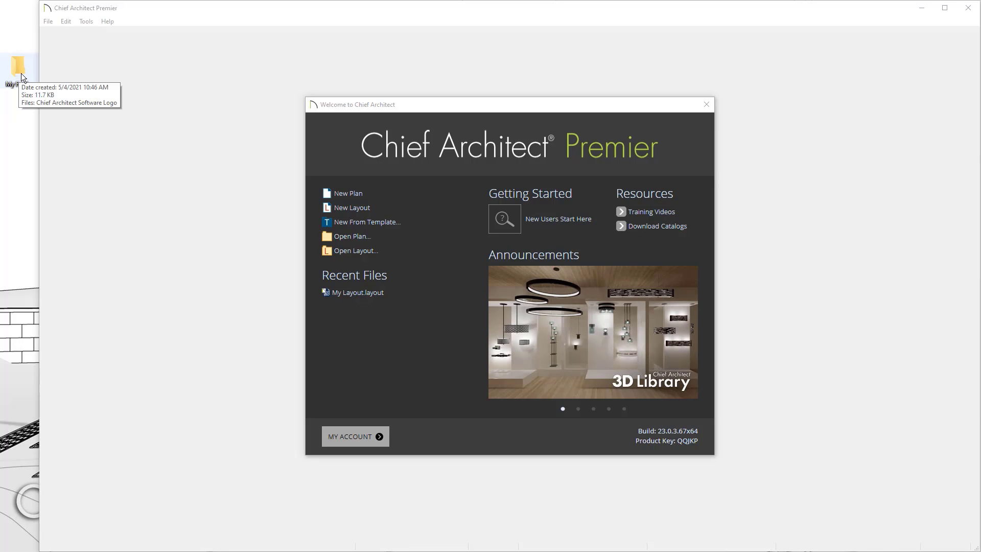
Step: Reopen My Layout.layout from the Welcome screen's Recent Files
left_click(357, 292)
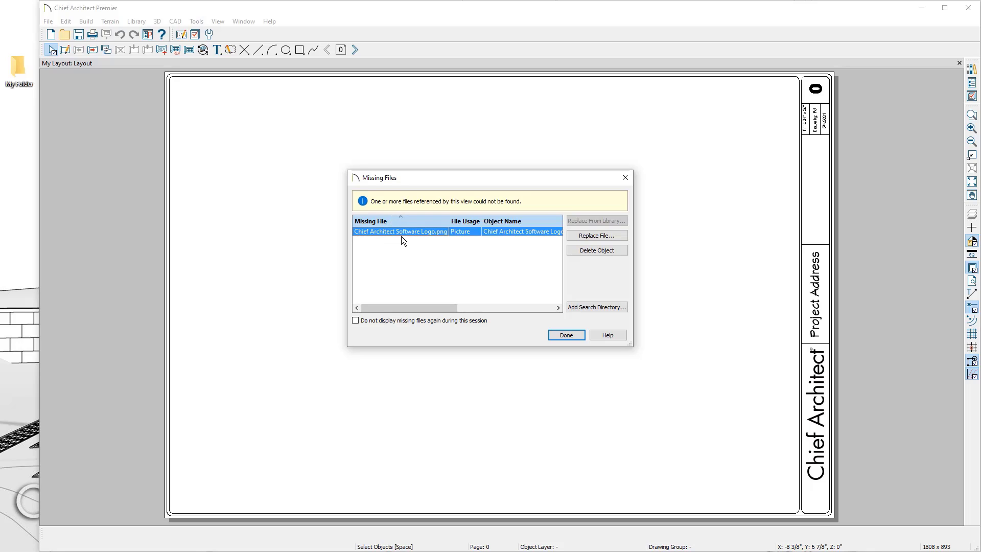
mouse_move(830, 503)
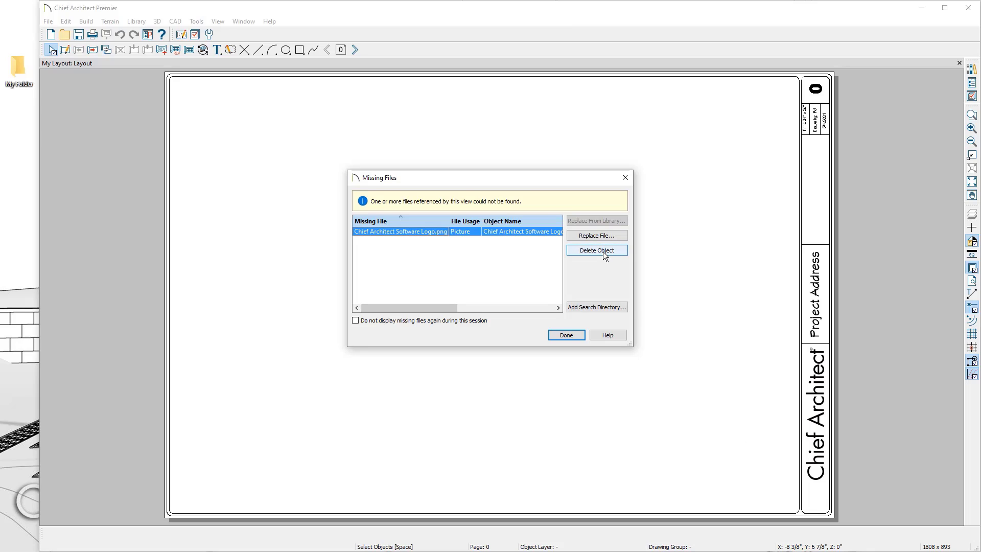
mouse_move(594, 235)
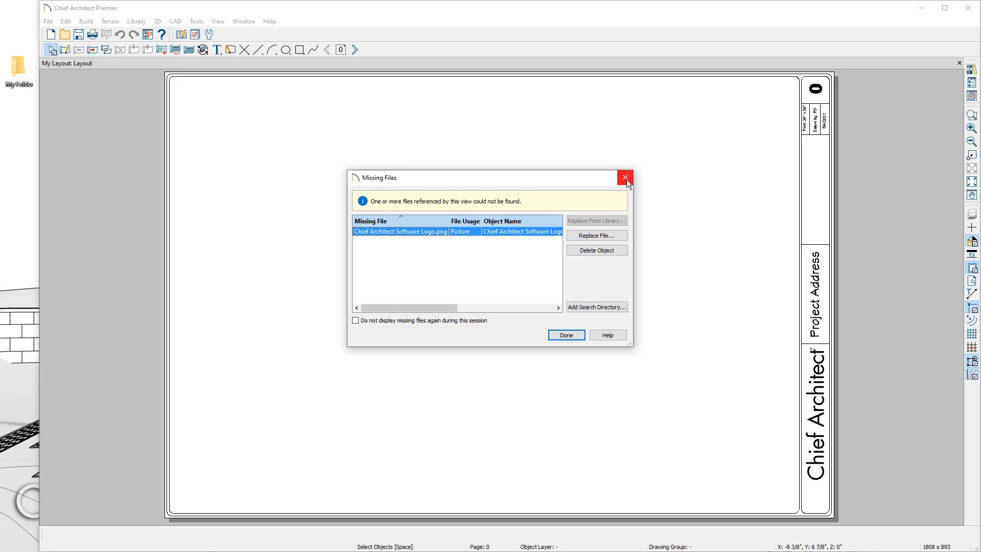
Step: Dismiss the Missing Files warning about Chief Architect Software Logo.png
left_click(624, 177)
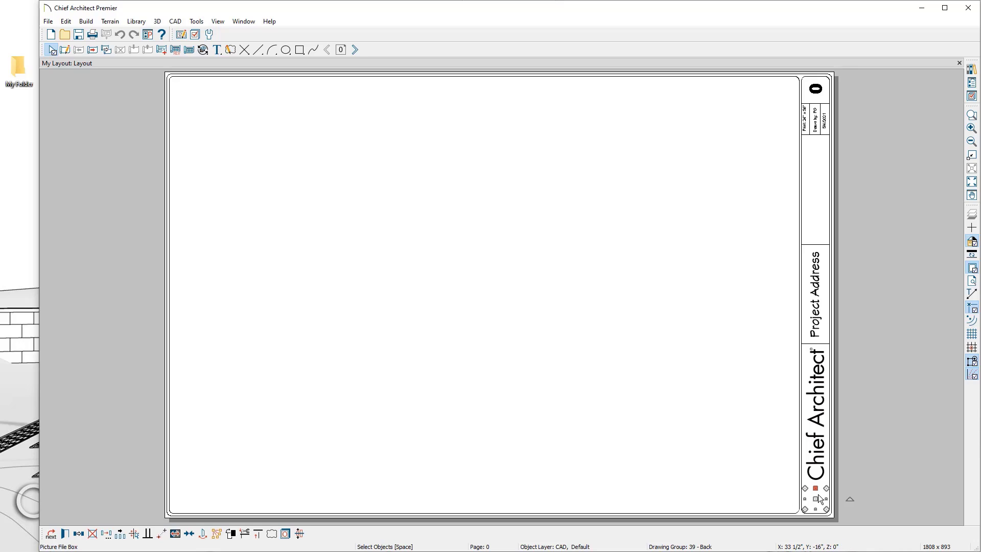
Step: Relink the logo picture box to Chief Architect Software Logo in My Folder
double_click(816, 498)
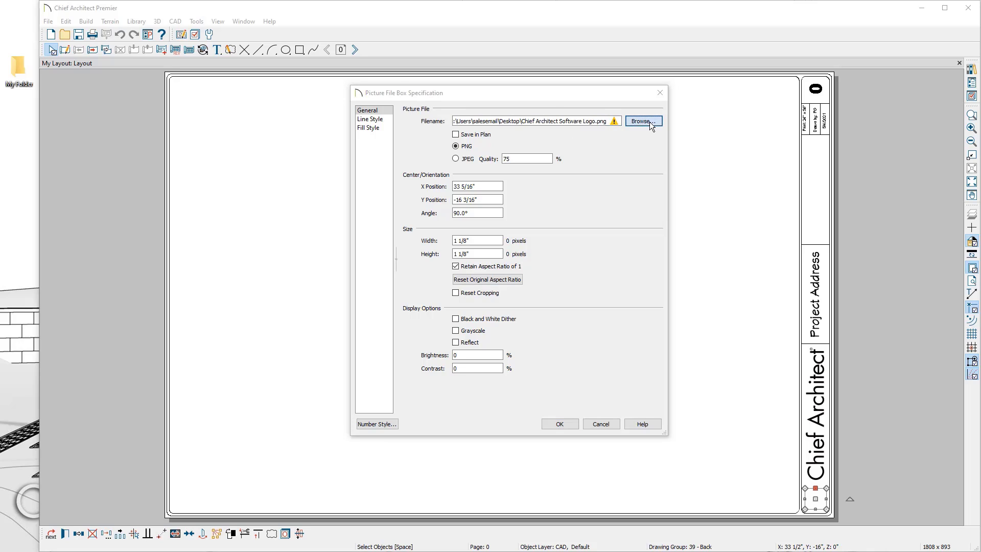
left_click(643, 121)
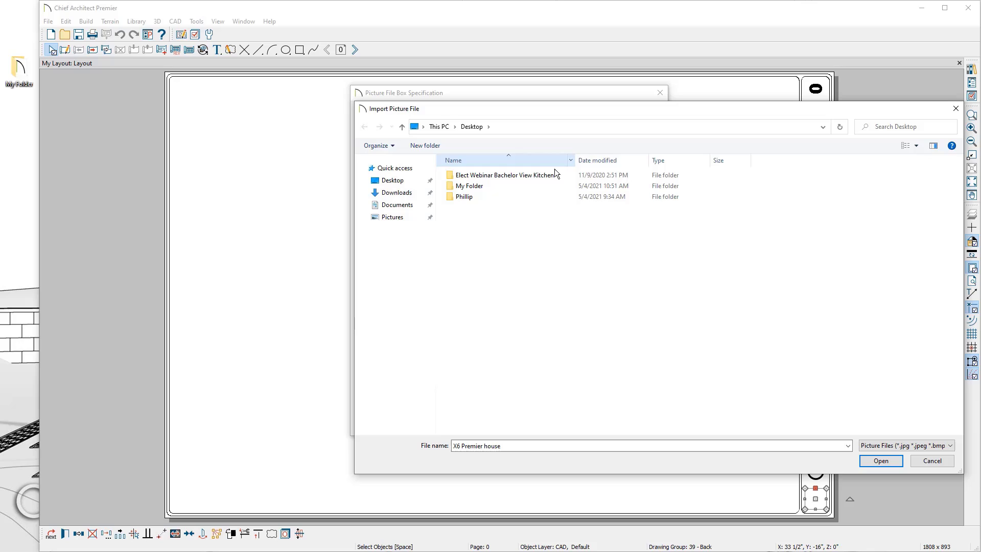
double_click(468, 186)
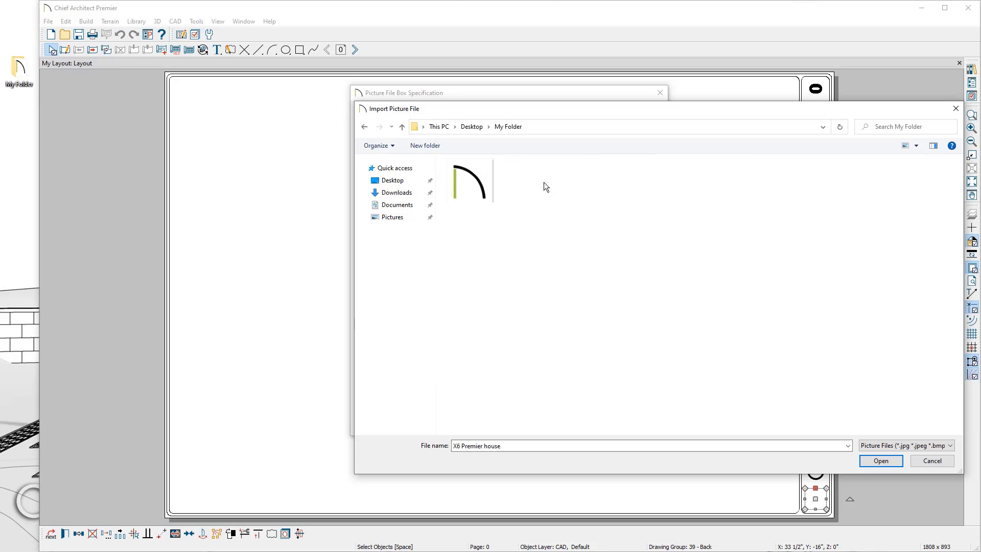
left_click(469, 181)
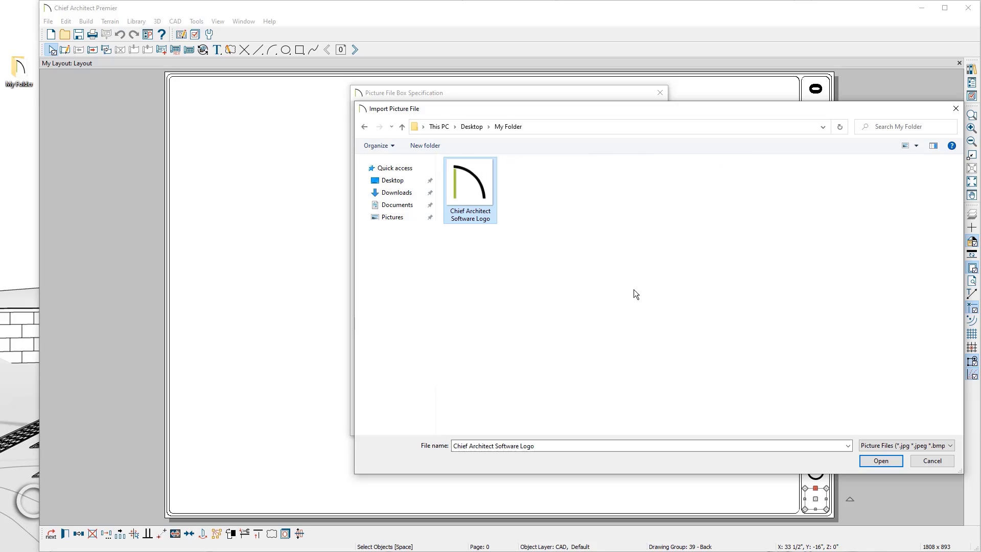
left_click(879, 461)
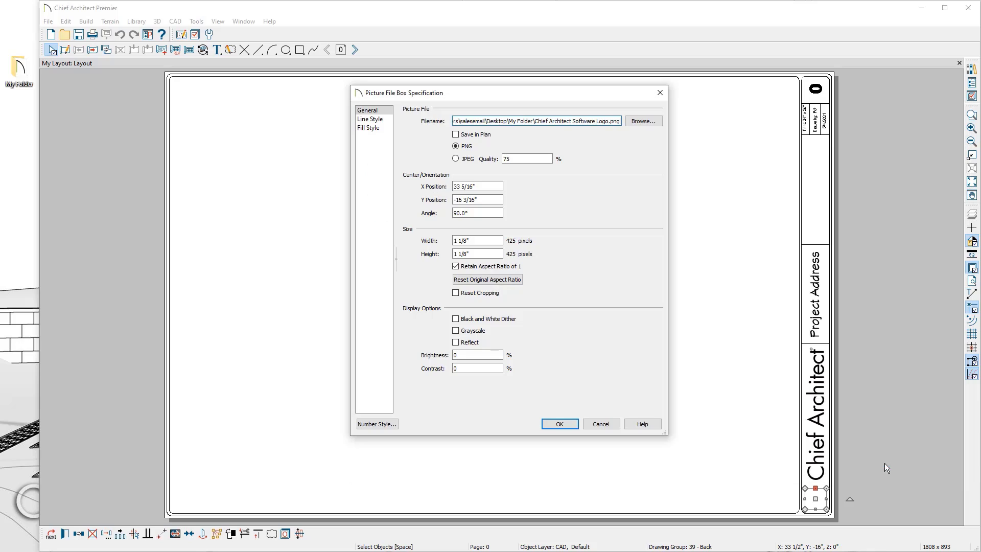
left_click(558, 423)
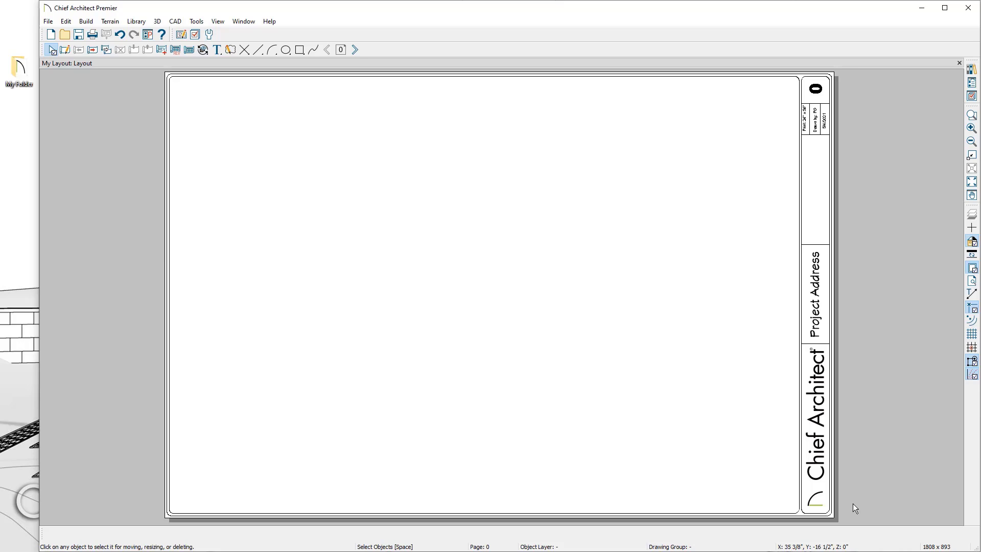
mouse_move(821, 507)
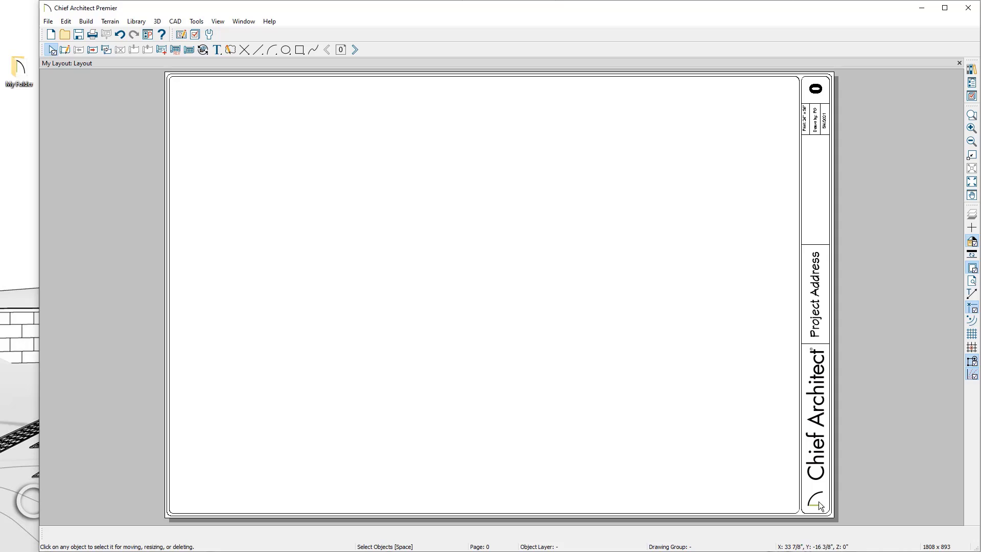
Step: Store the logo picture in the layout as JPEG with black-and-white dithering enabled
double_click(814, 497)
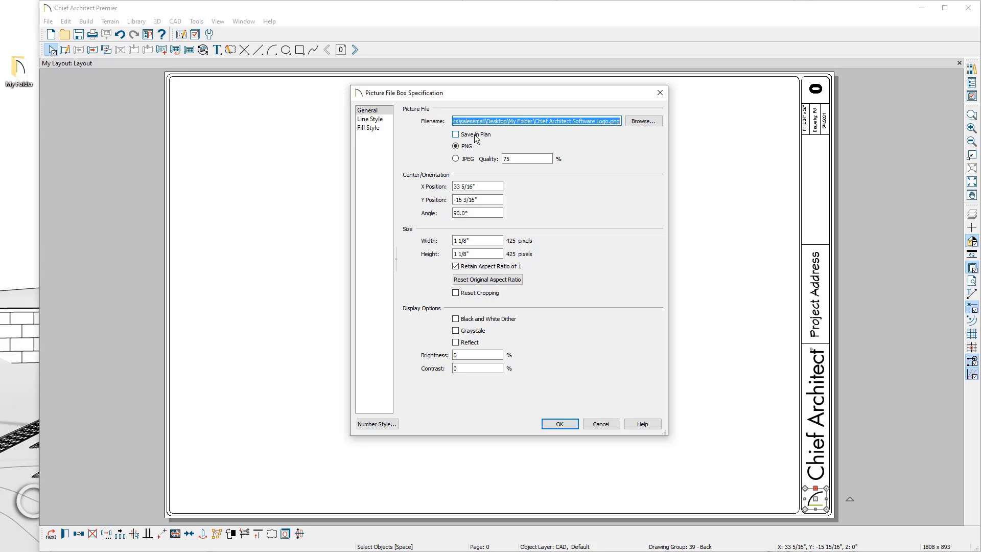
left_click(455, 134)
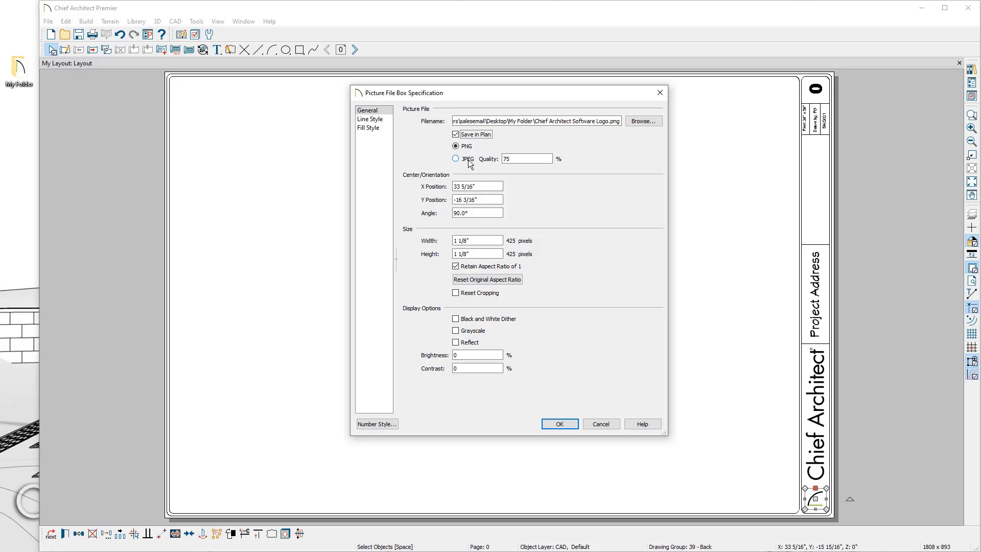
left_click(455, 158)
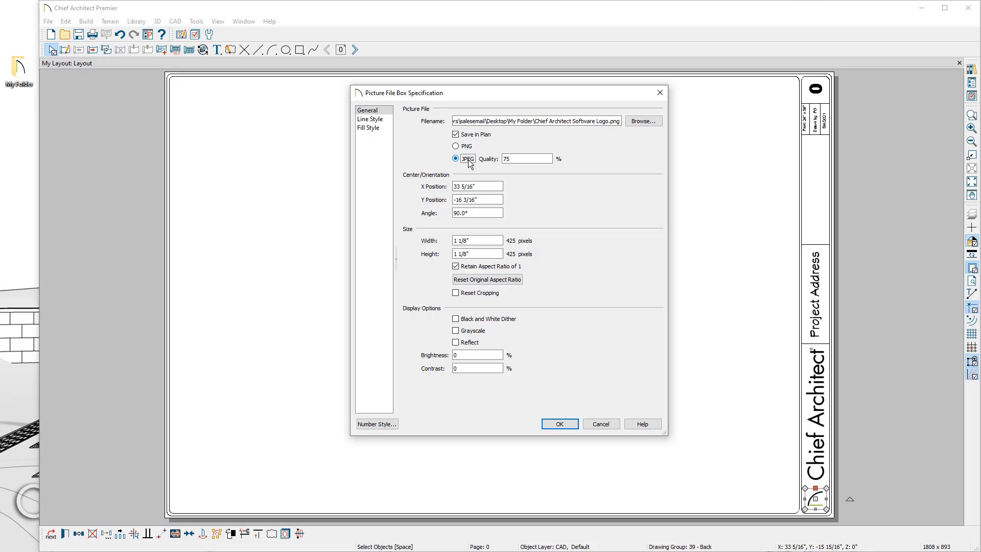
left_click(526, 158)
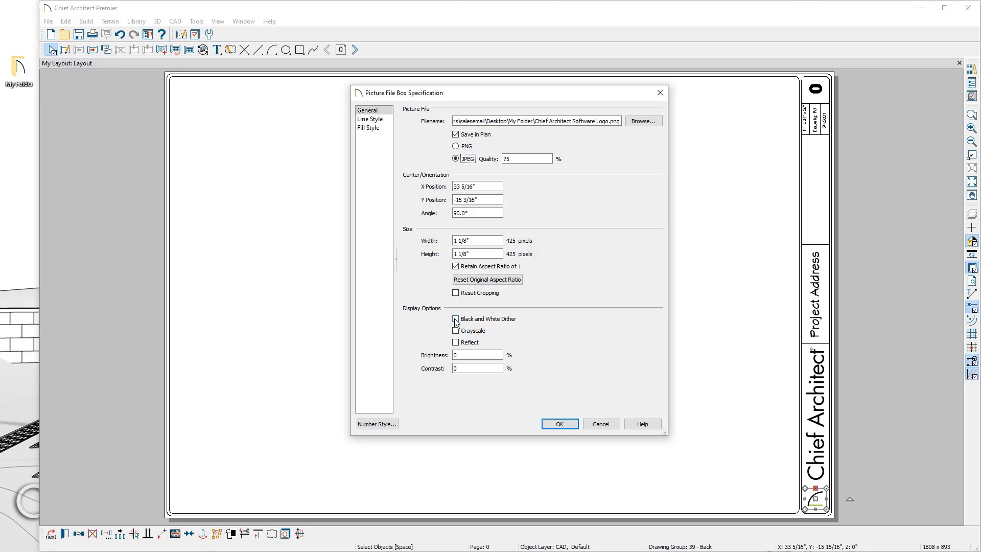
left_click(456, 319)
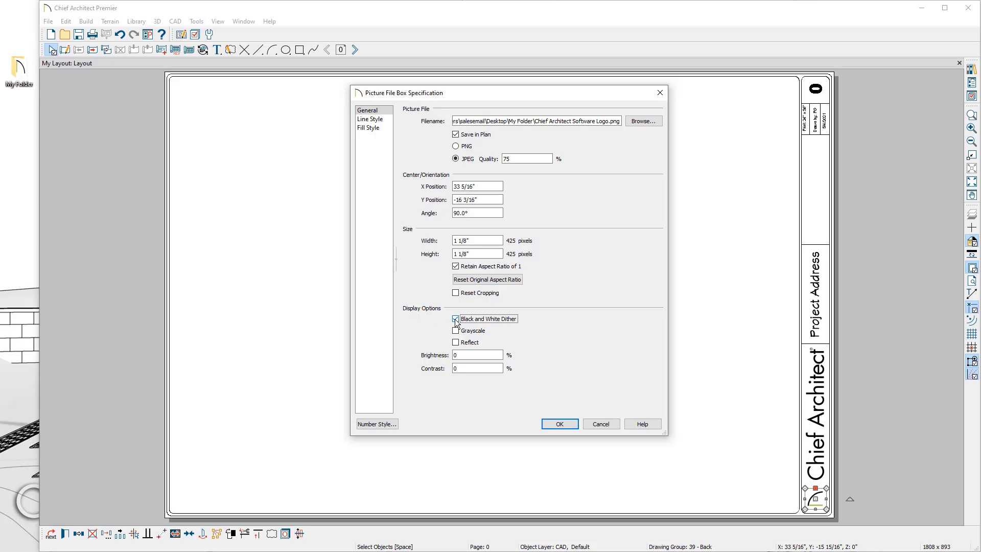
left_click(455, 318)
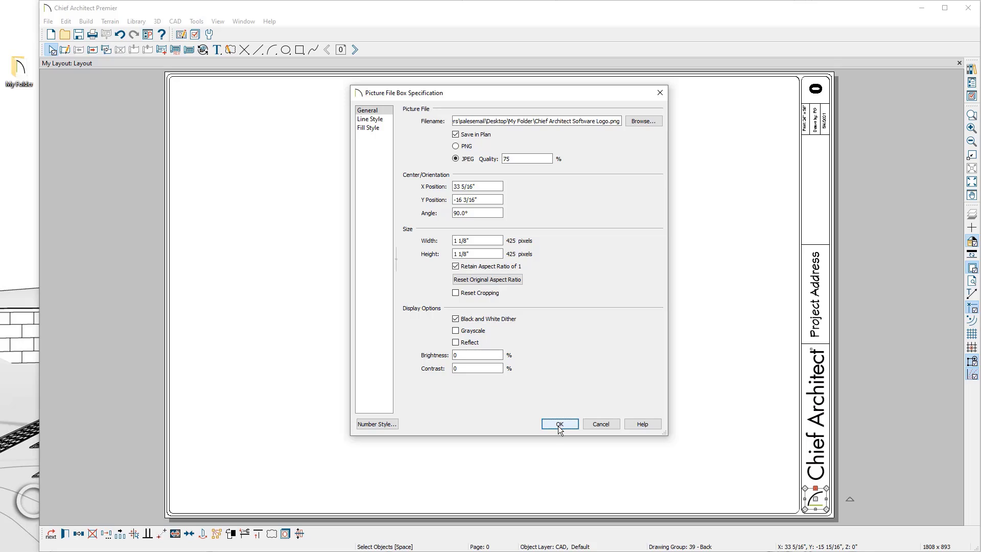
Step: Apply the dithered logo, then switch its display from dithering to grayscale
left_click(558, 423)
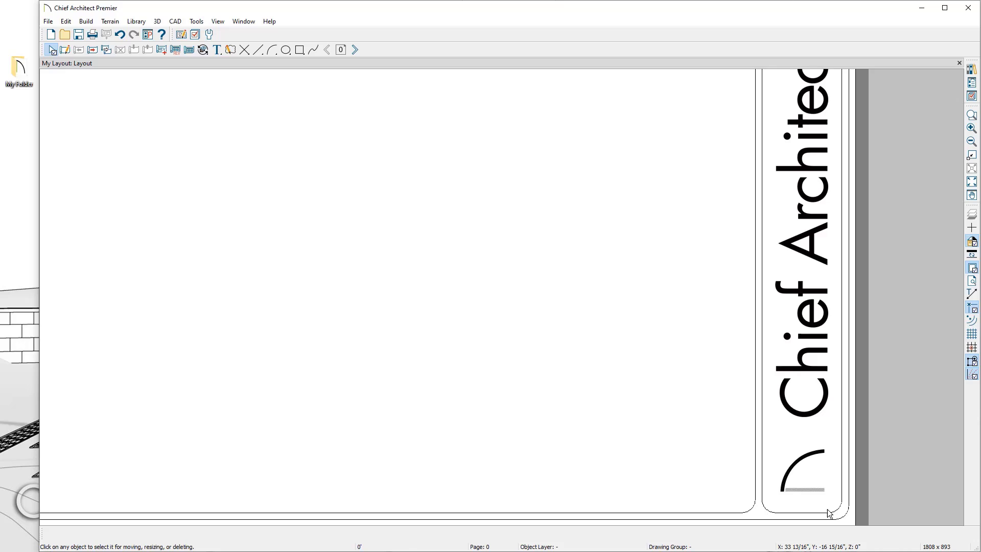
double_click(803, 469)
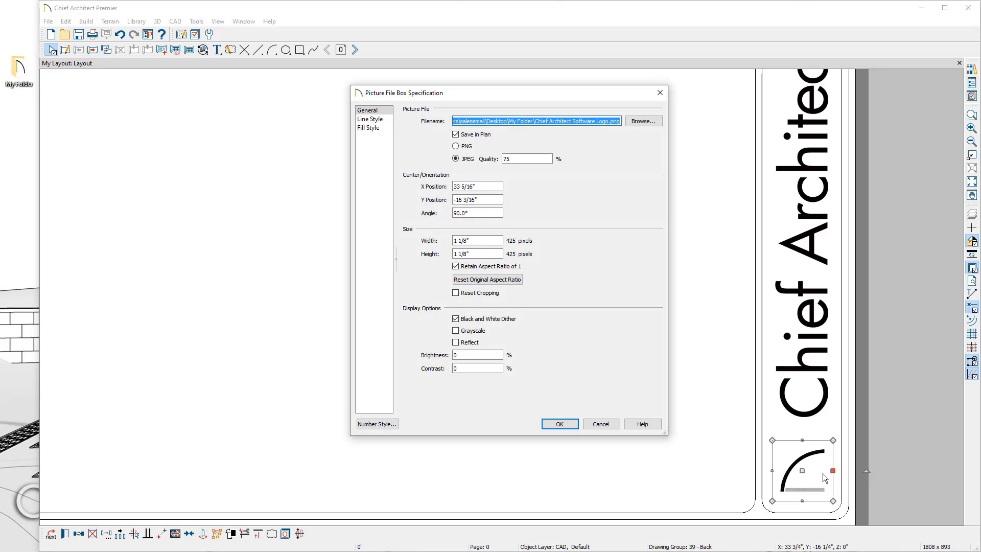
left_click(455, 319)
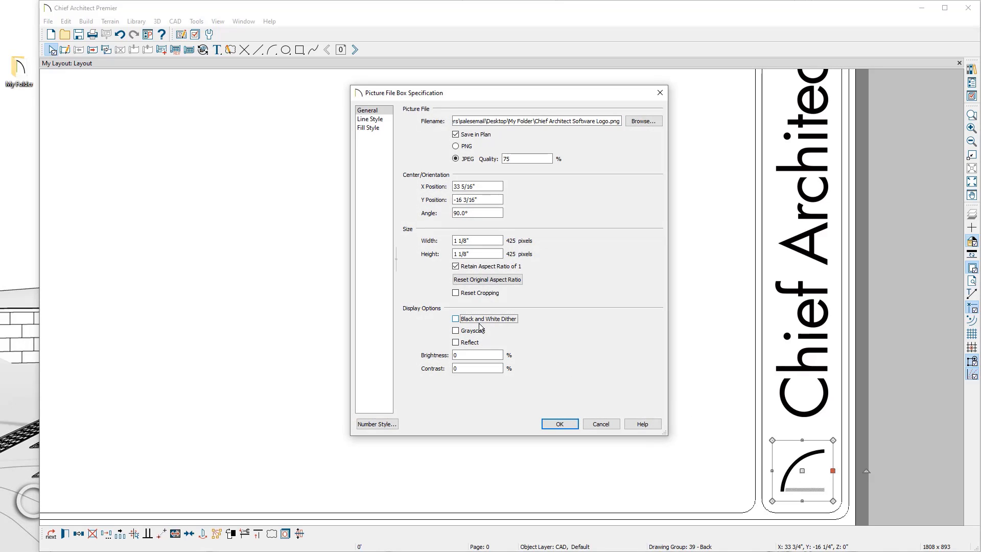
left_click(456, 330)
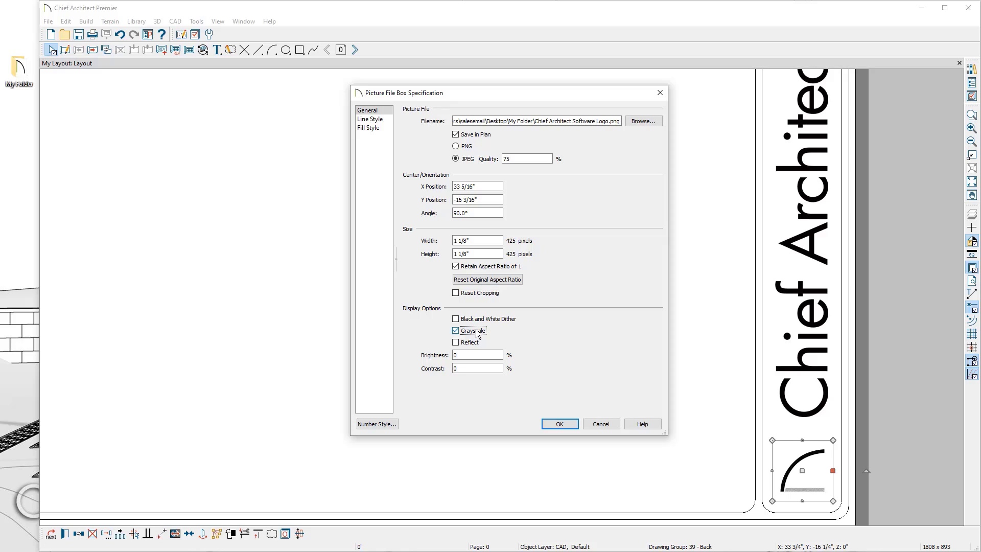
left_click(558, 423)
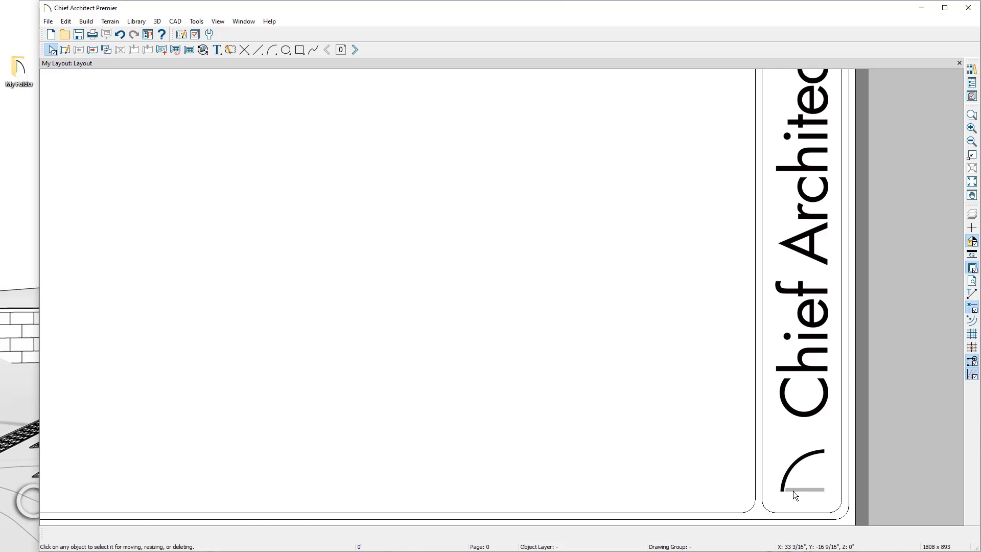
Step: Replace grayscale with a mirrored (reflected) display of the logo
double_click(803, 488)
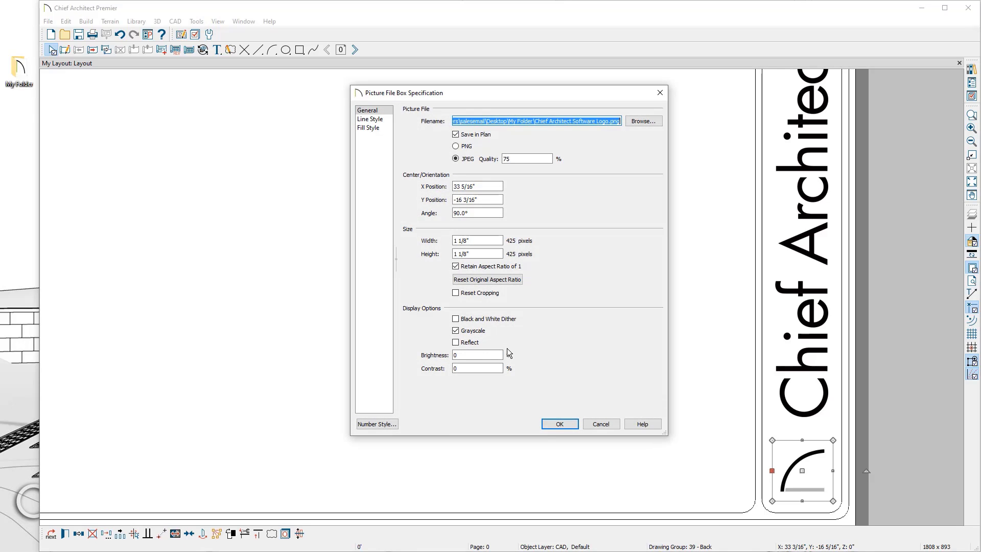
left_click(455, 330)
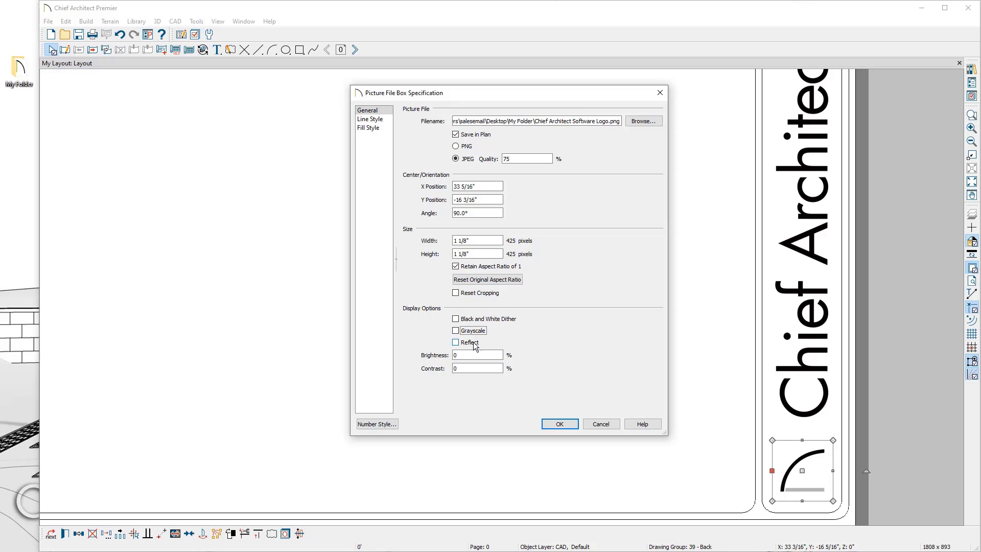
left_click(456, 342)
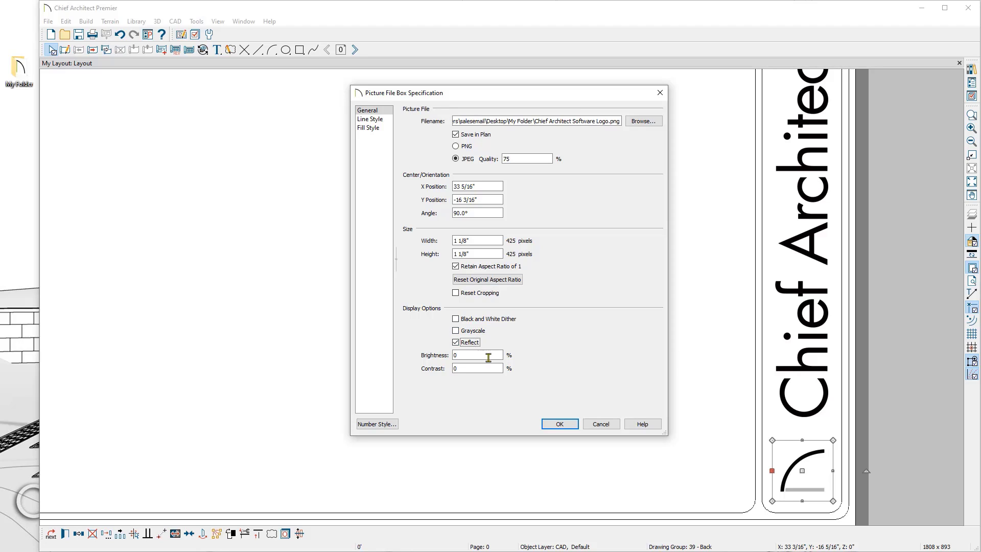
left_click(558, 423)
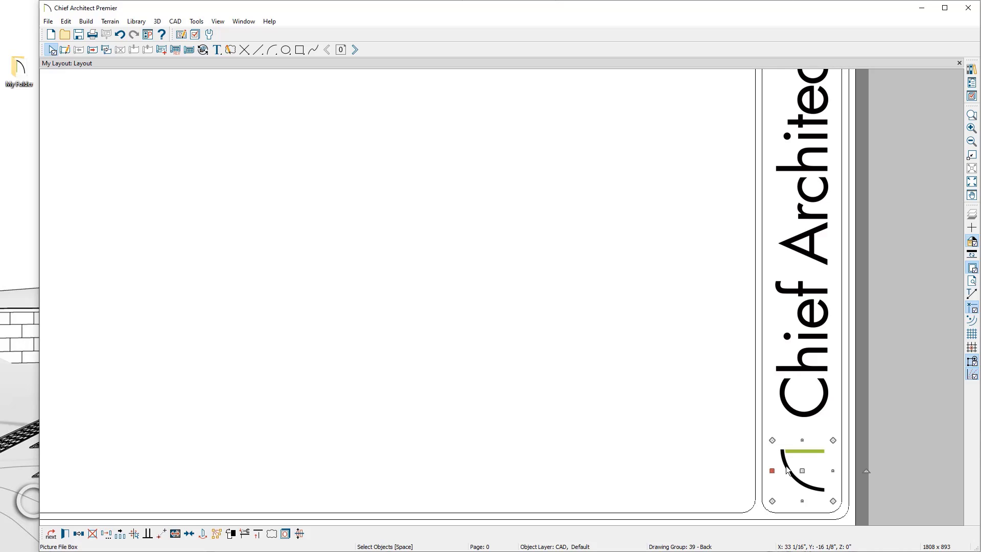
Step: Clear the mirrored display so the logo shows in original colors and orientation
double_click(800, 470)
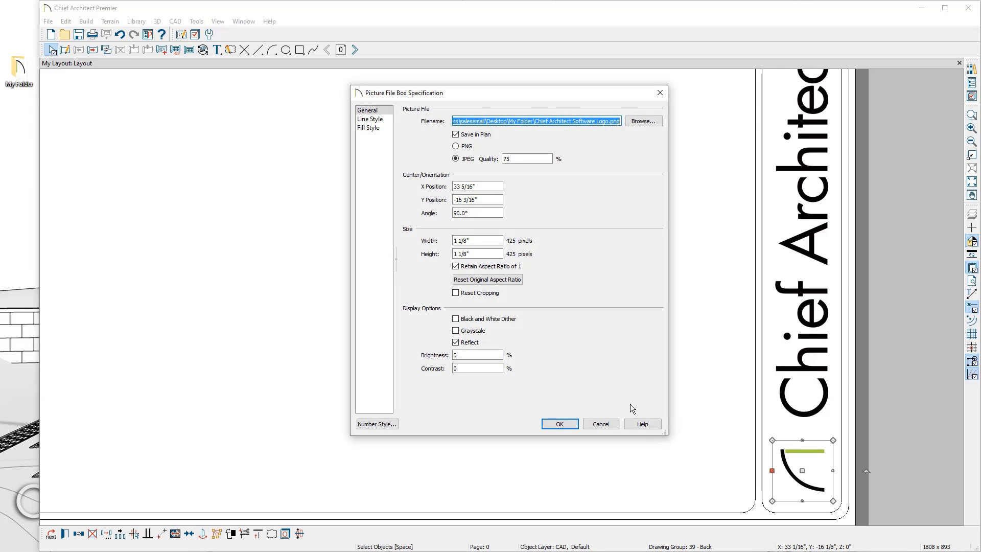
left_click(455, 341)
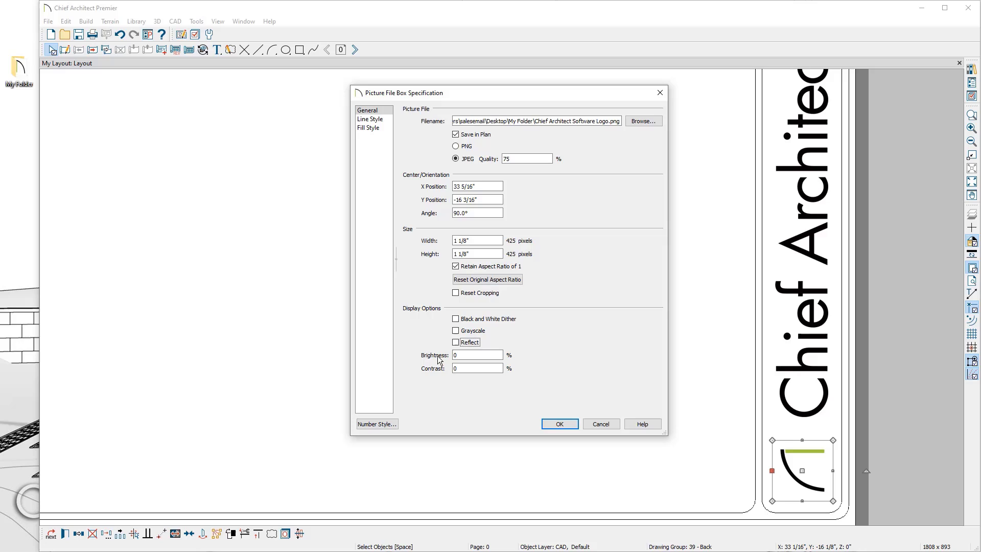
left_click(558, 422)
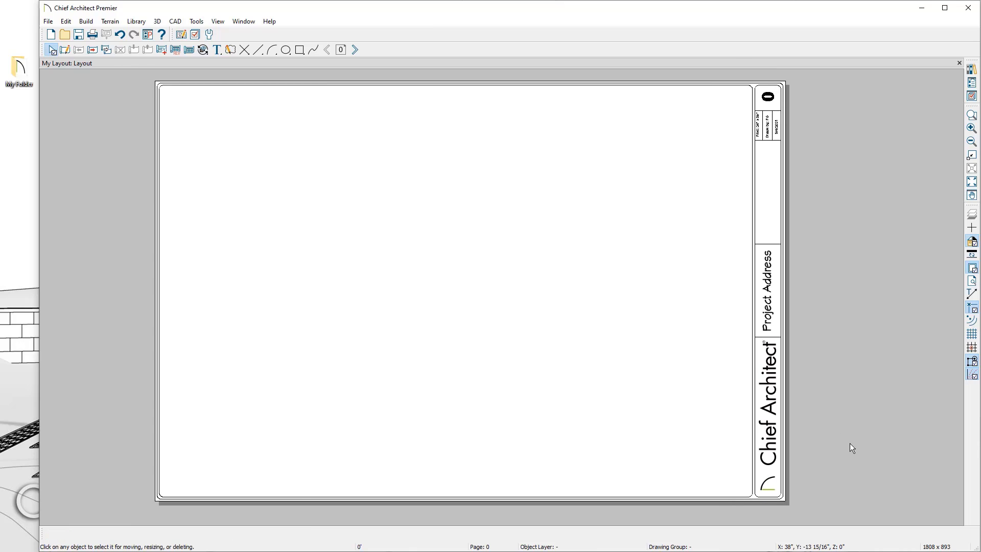
mouse_move(849, 446)
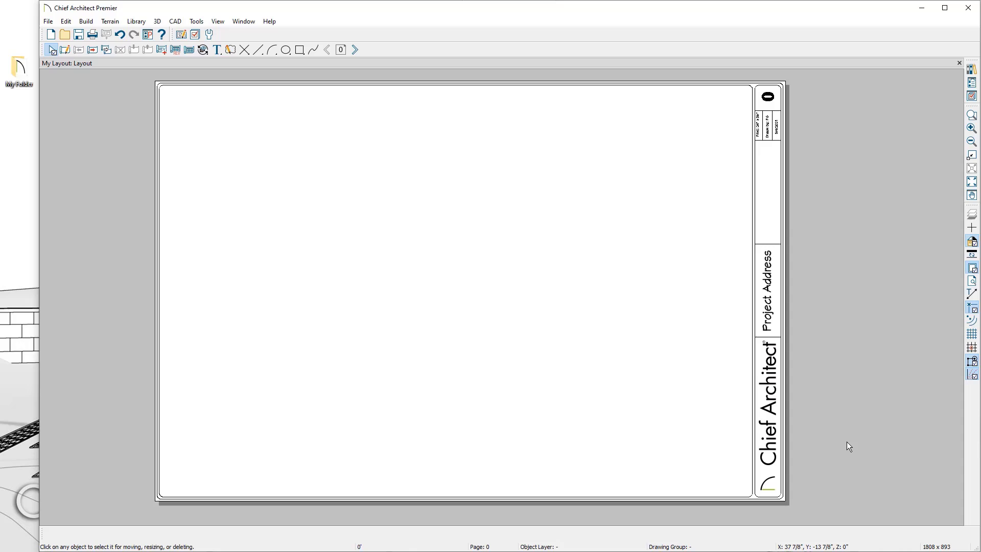
mouse_move(848, 446)
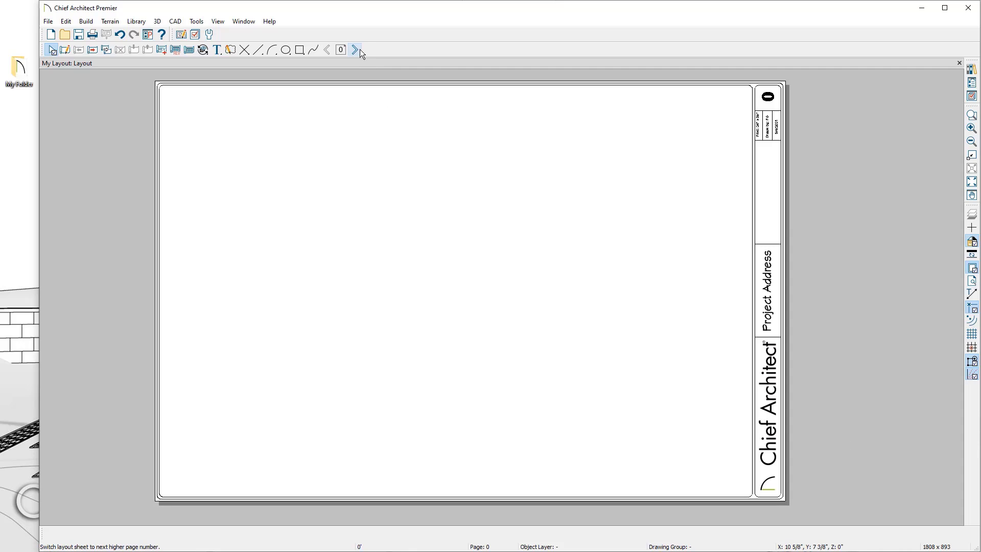
Step: Move to layout page 1 and start Save As Template, confirming the template options
left_click(356, 49)
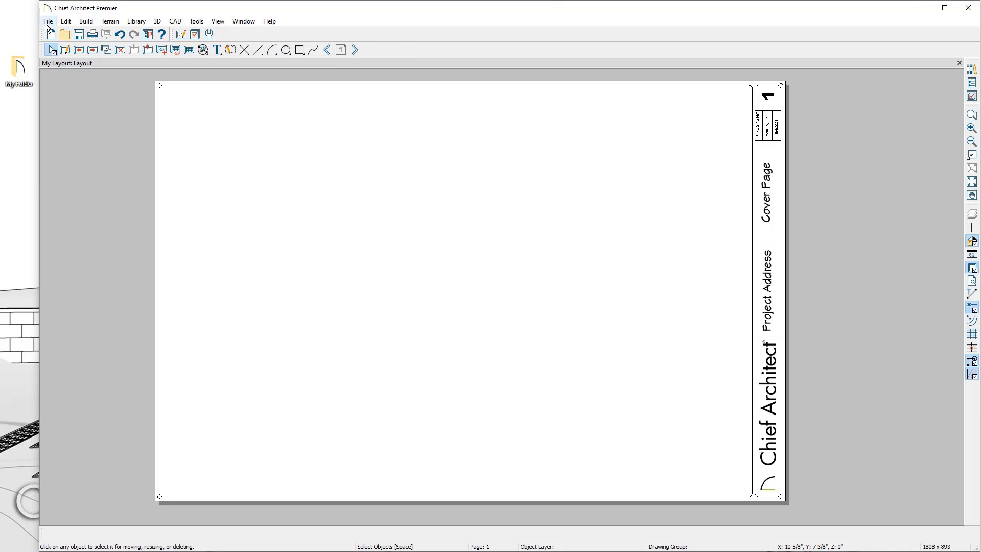
left_click(48, 20)
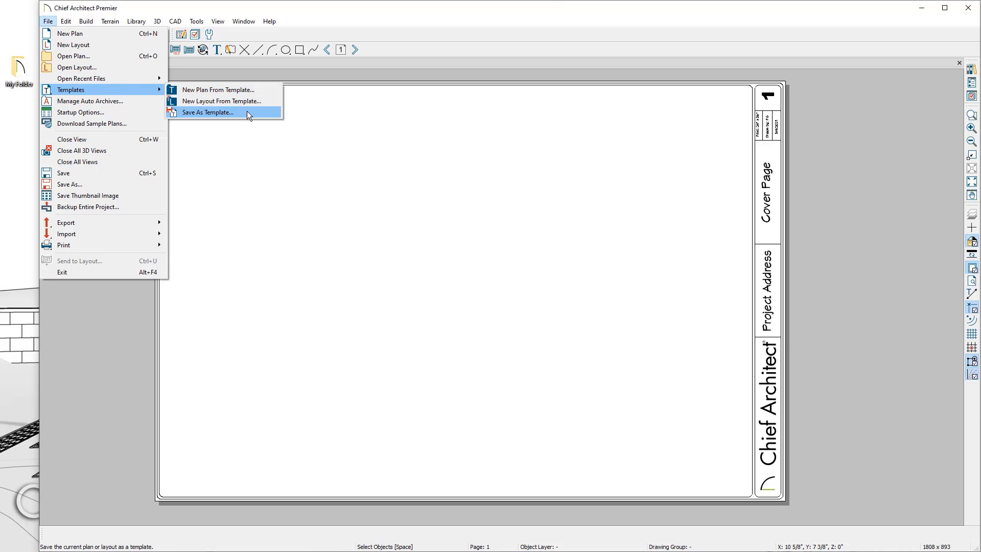
left_click(207, 112)
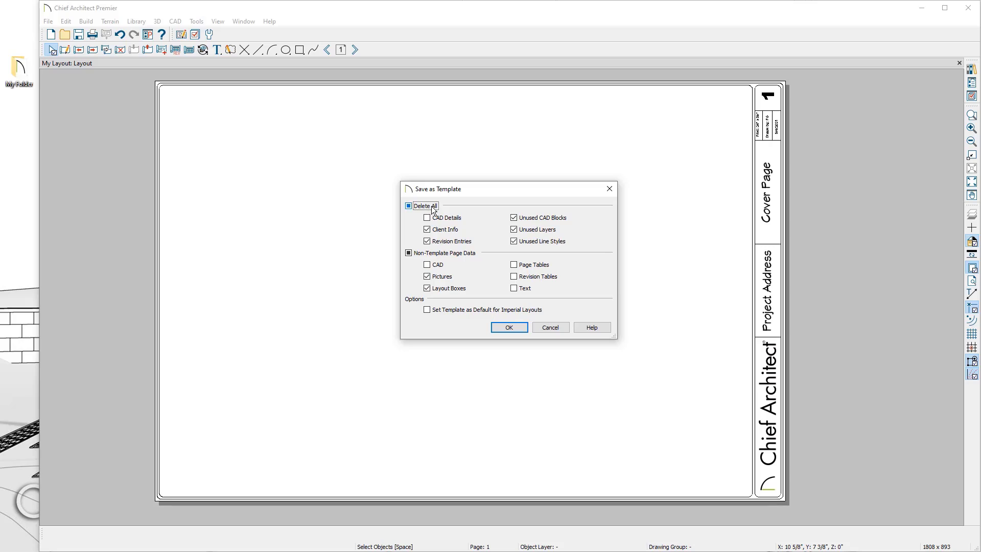
left_click(407, 252)
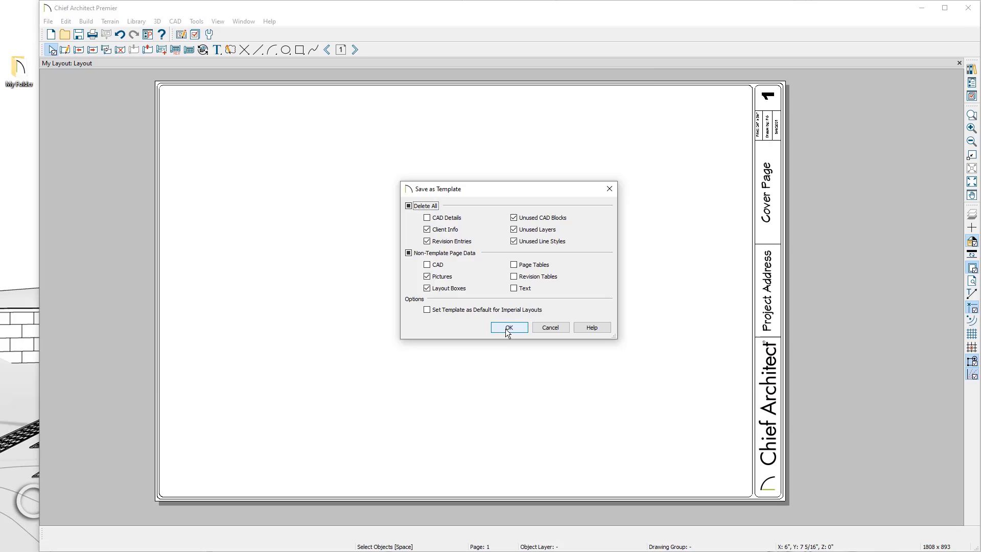
left_click(507, 327)
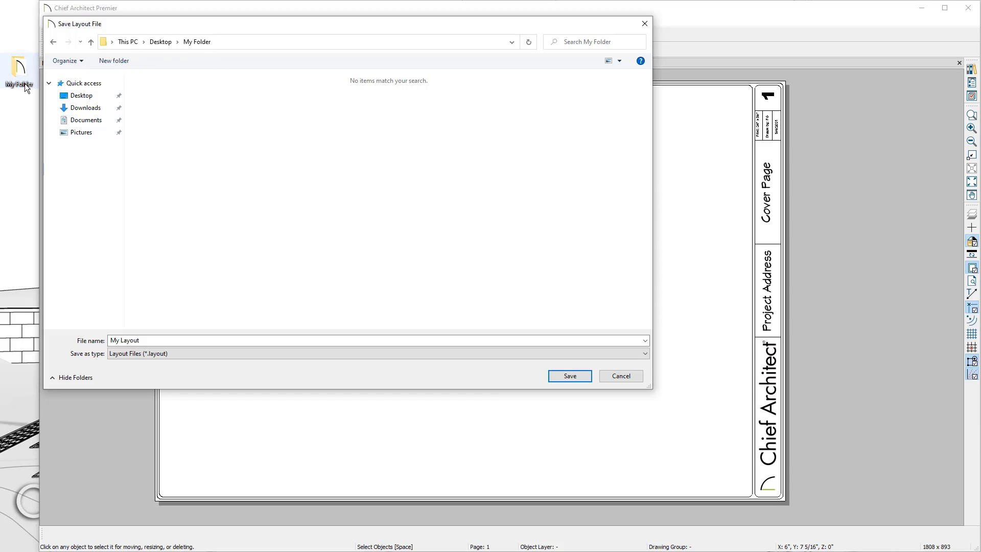
Step: Name the template file 'My Layout Template' and save it in My Folder
left_click(244, 339)
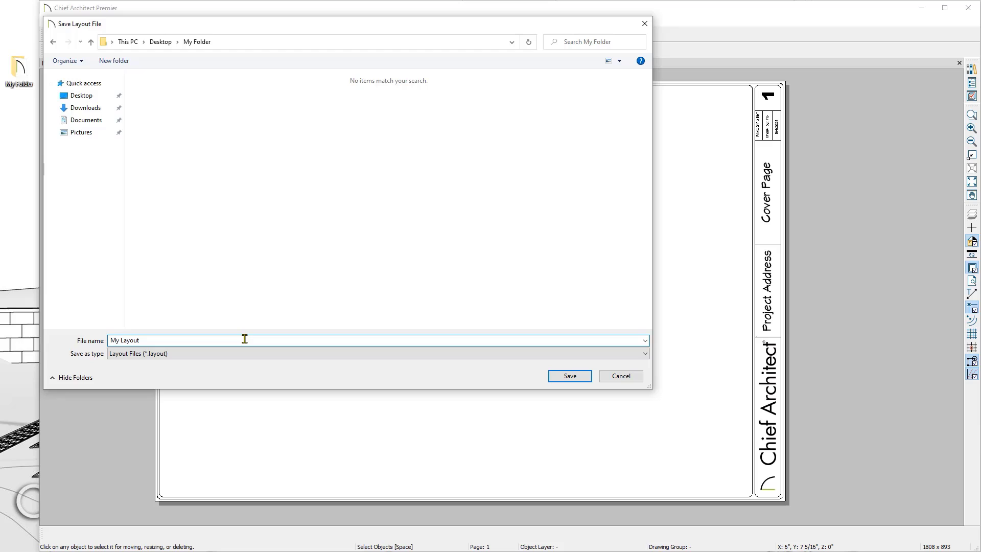
type("Template")
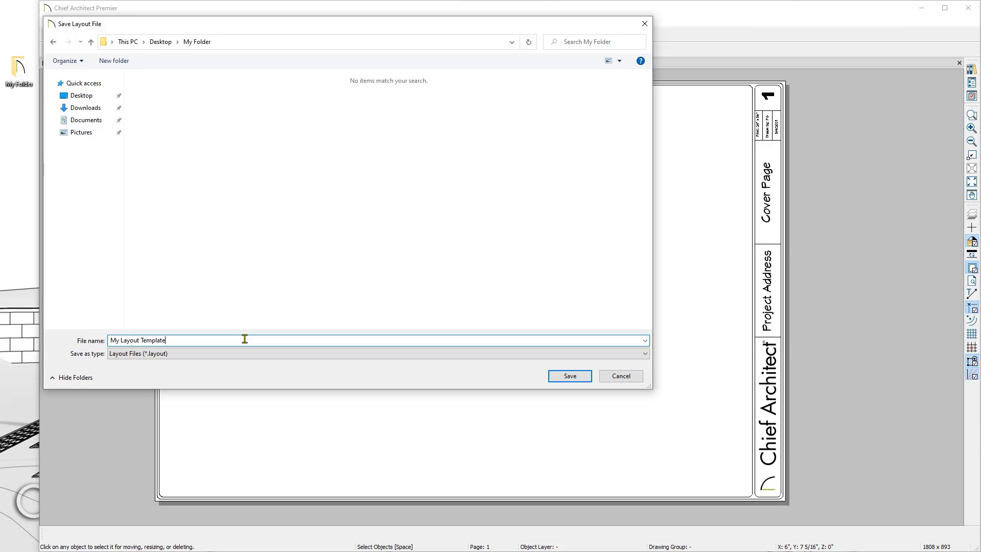
left_click(568, 375)
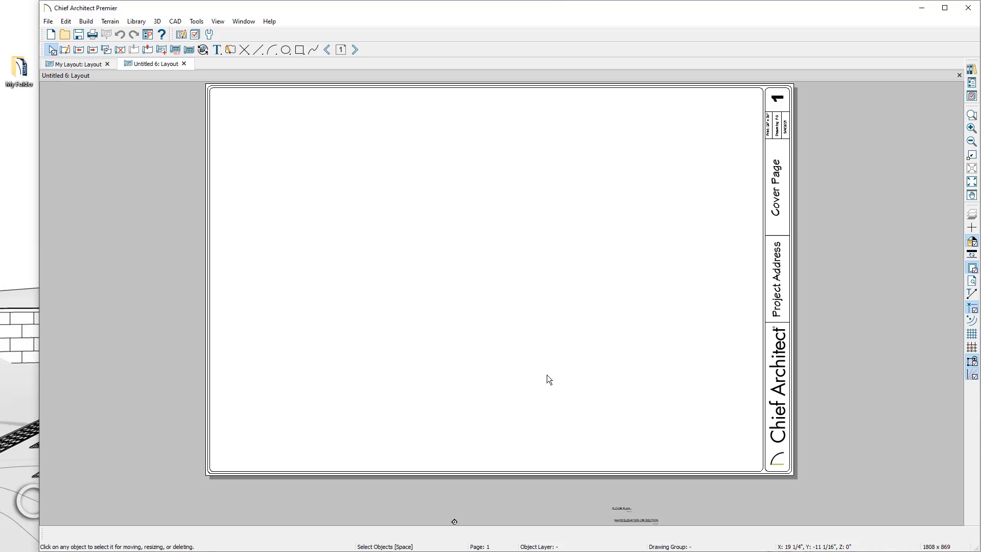
mouse_move(404, 296)
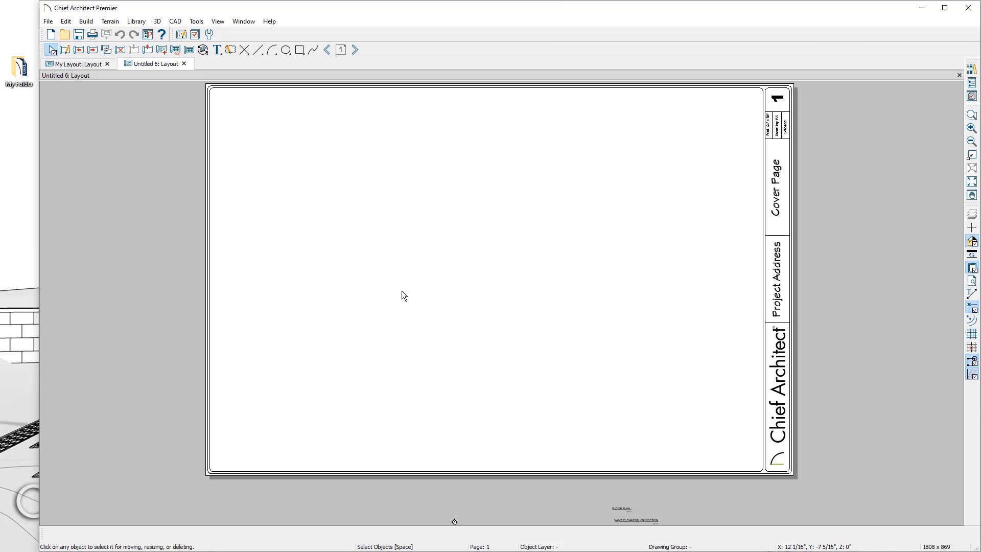
Step: Bring up the program Preferences window from the Edit menu
left_click(65, 20)
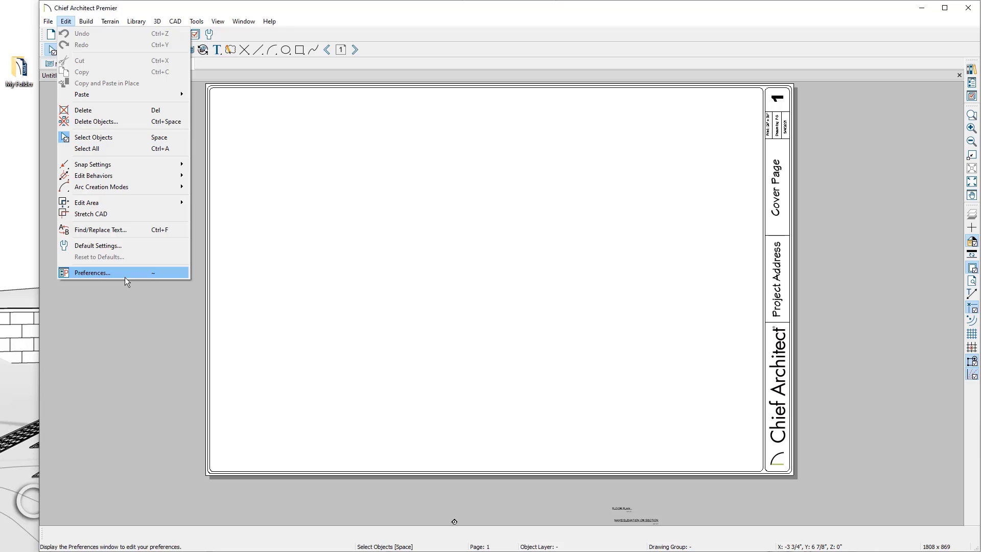
mouse_move(127, 280)
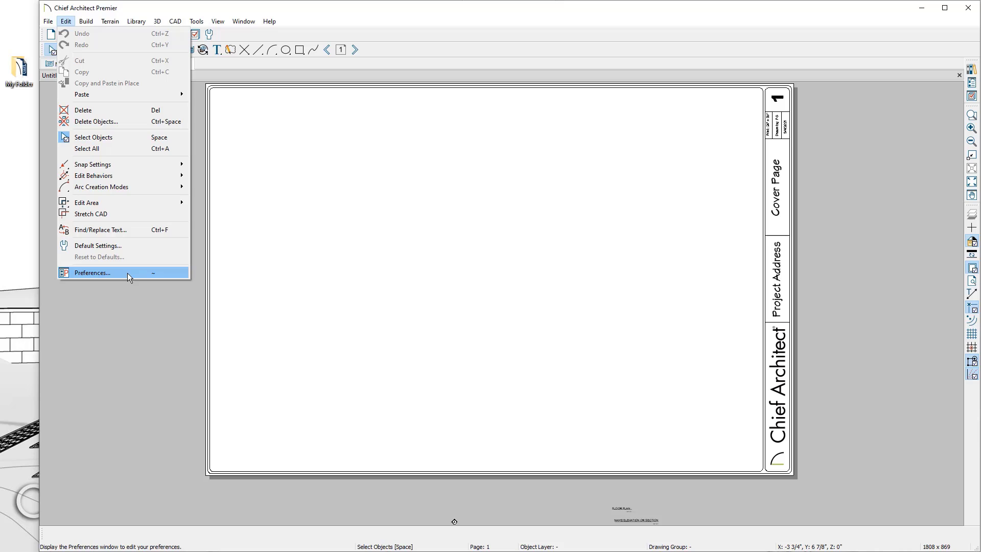
left_click(91, 272)
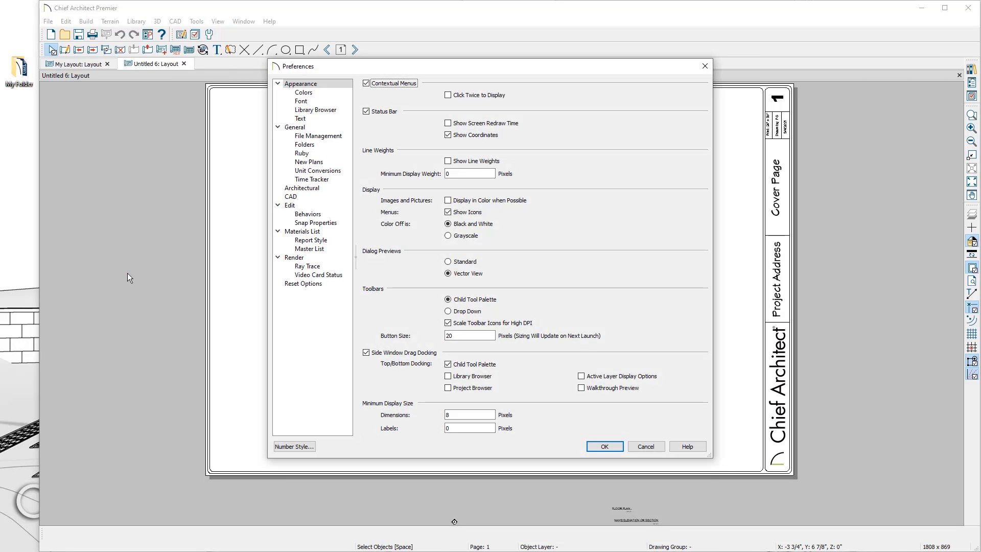
Step: In New Plans preferences, browse to My Folder and set My Layout Template as the default layout template, then start a new plan
left_click(308, 162)
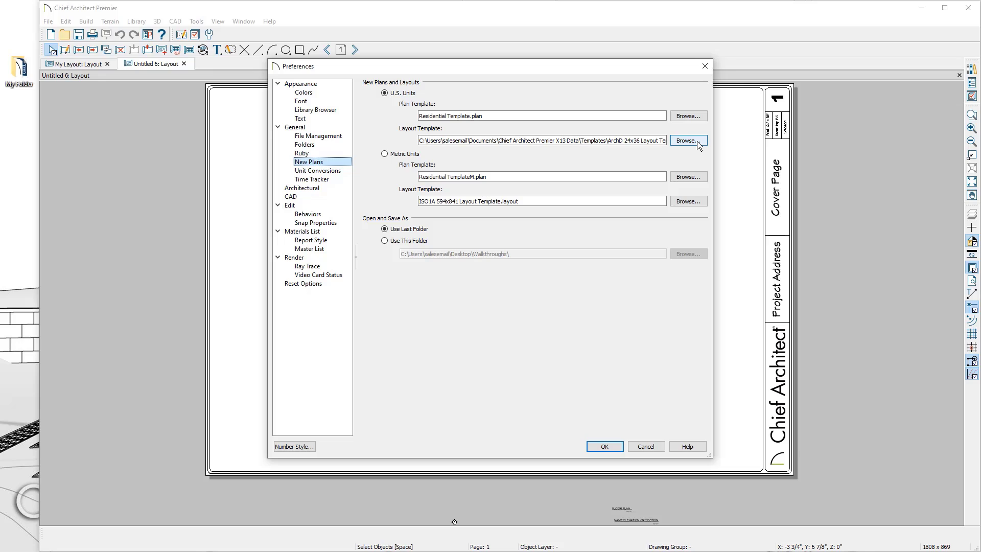
left_click(687, 140)
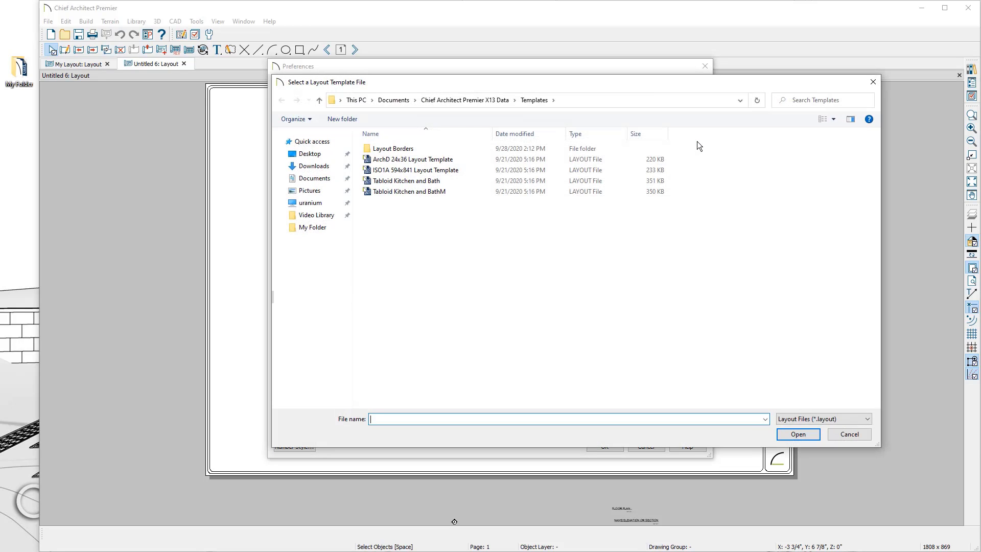
left_click(314, 226)
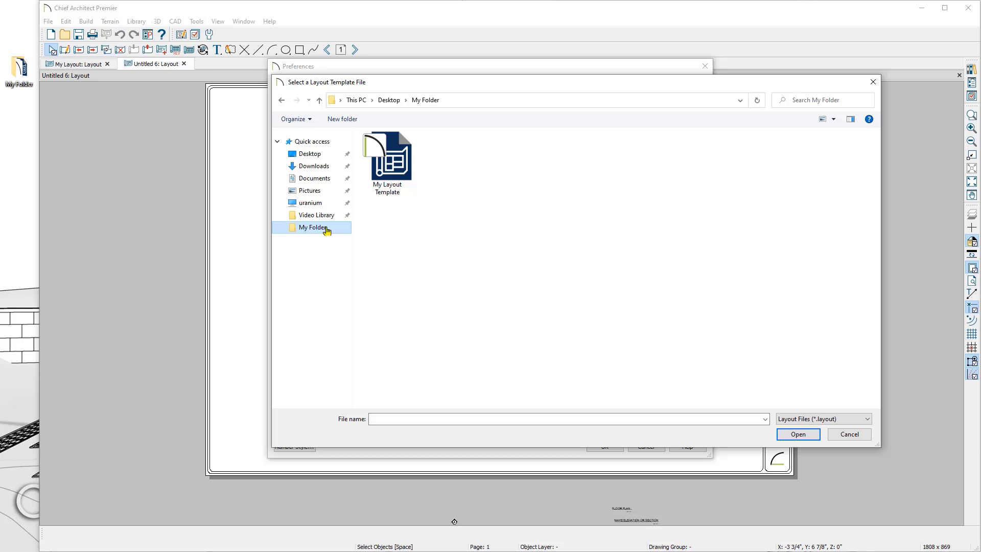
left_click(386, 157)
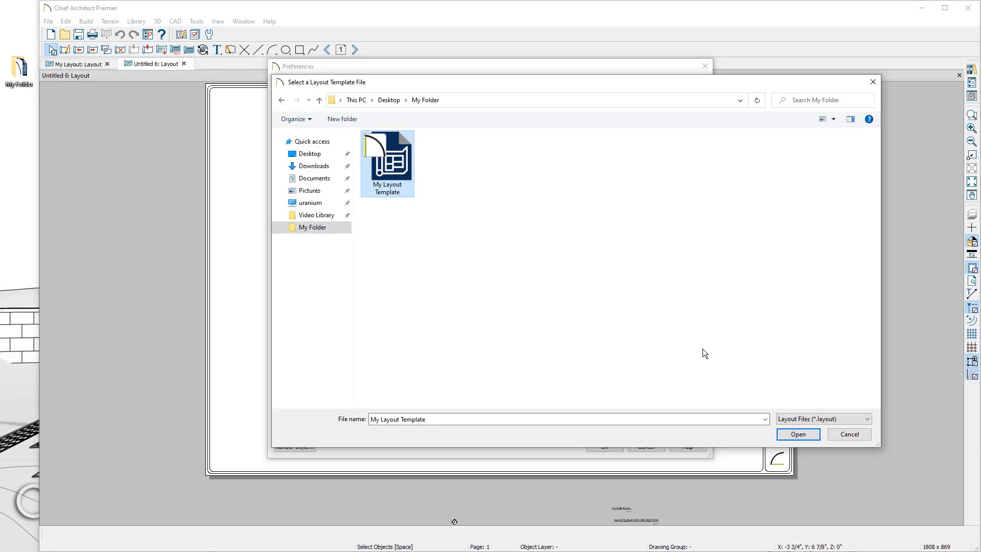
left_click(798, 434)
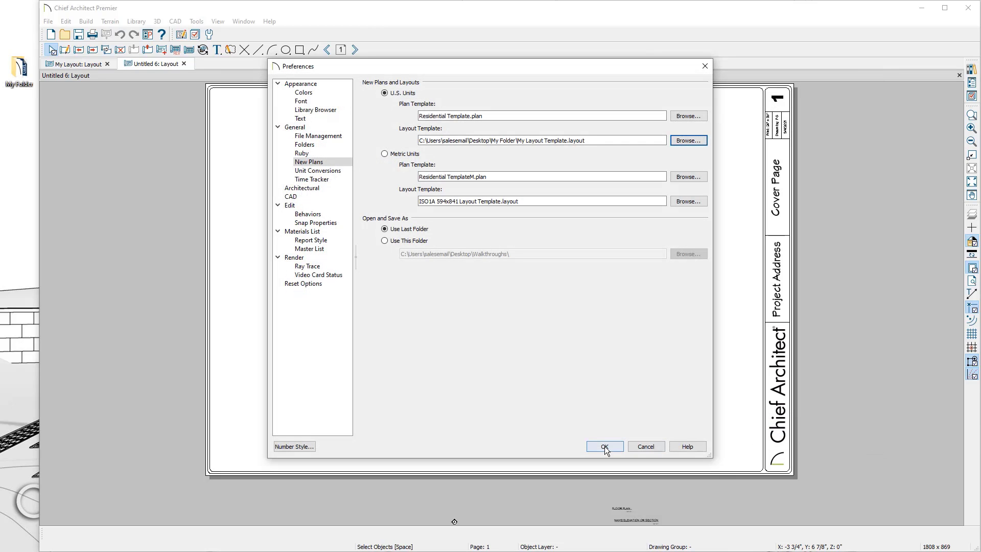
left_click(603, 447)
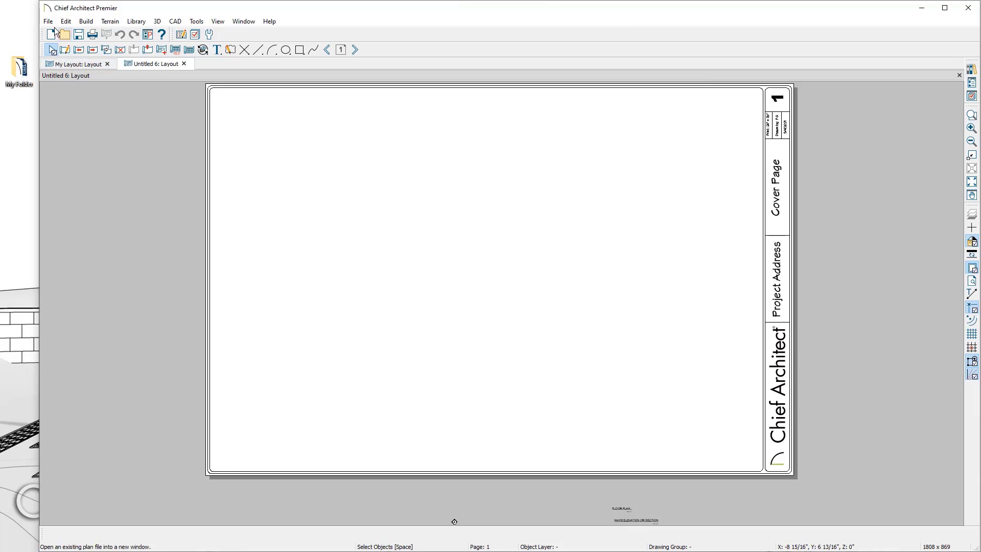
left_click(64, 49)
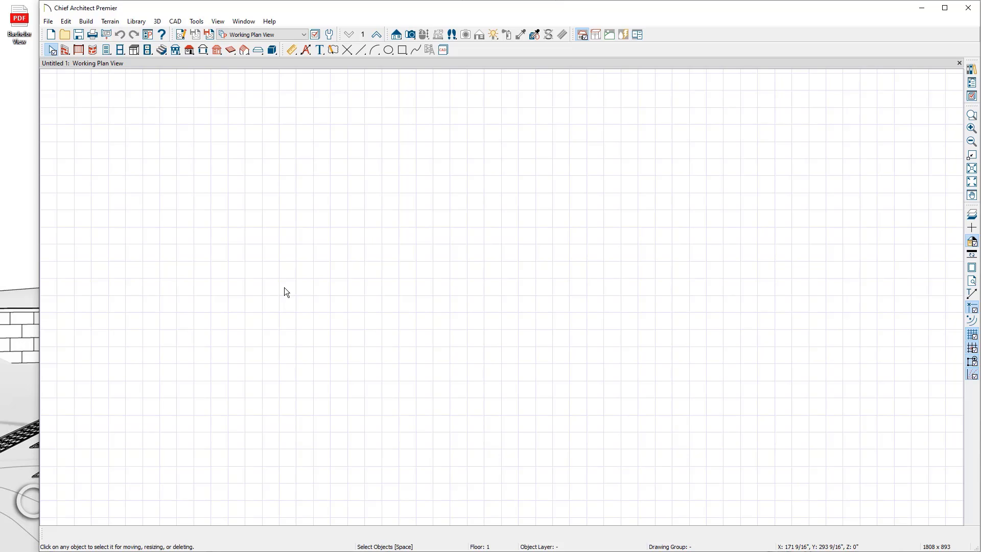
mouse_move(115, 126)
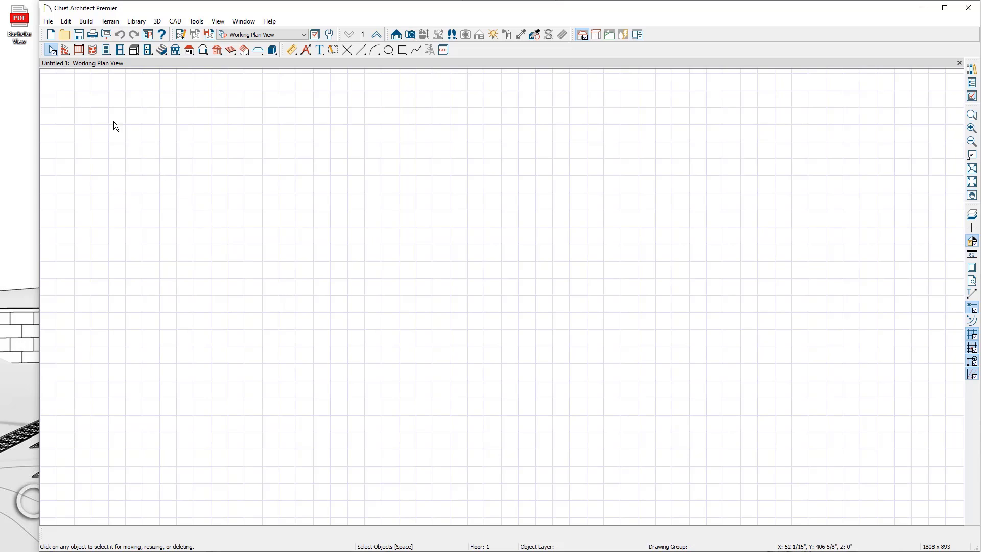
Step: Drag the Bachelor View PDF from the desktop into the new plan window
left_click_drag(19, 19, 266, 201)
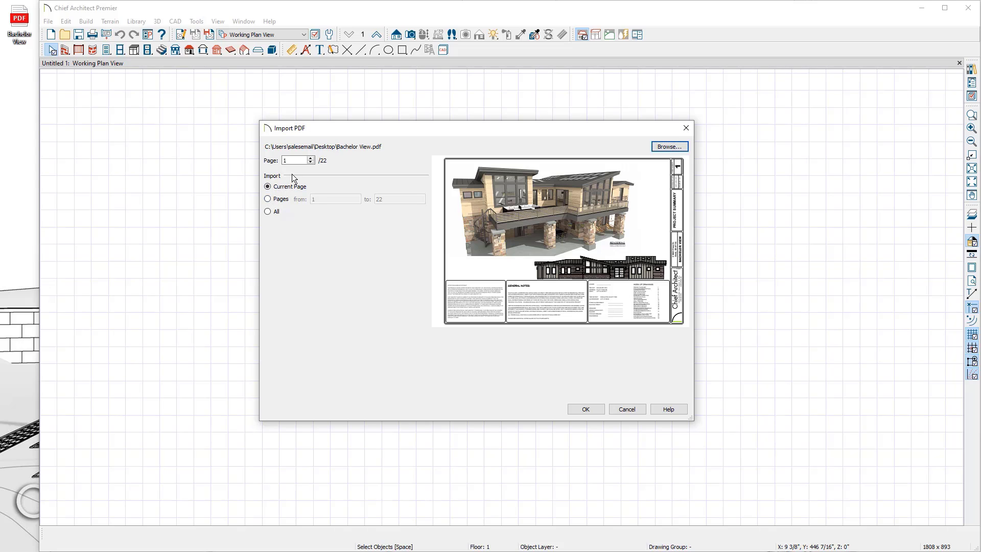
mouse_move(308, 171)
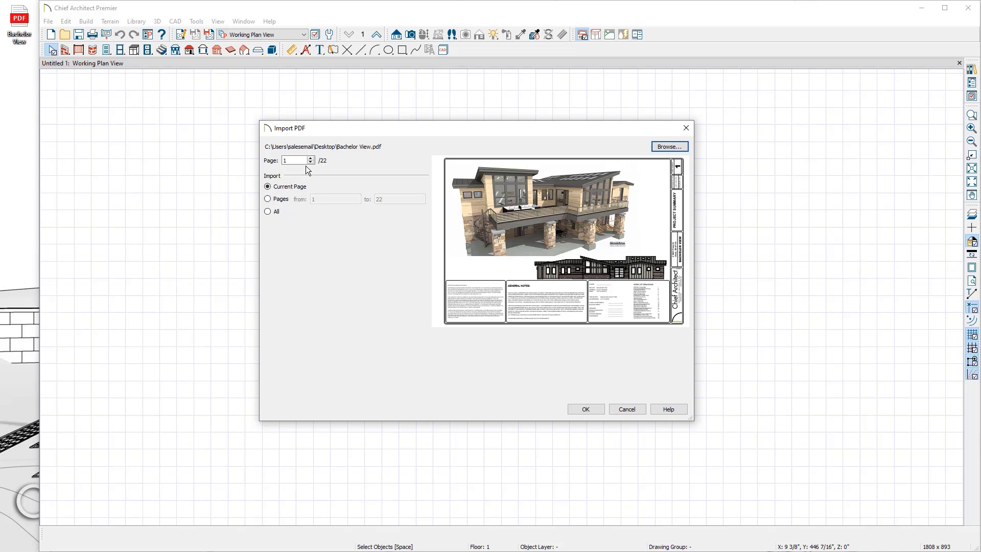
Step: Preview the PDF pages, settle on page 2 (site and disturbance plan) and import it
left_click(310, 157)
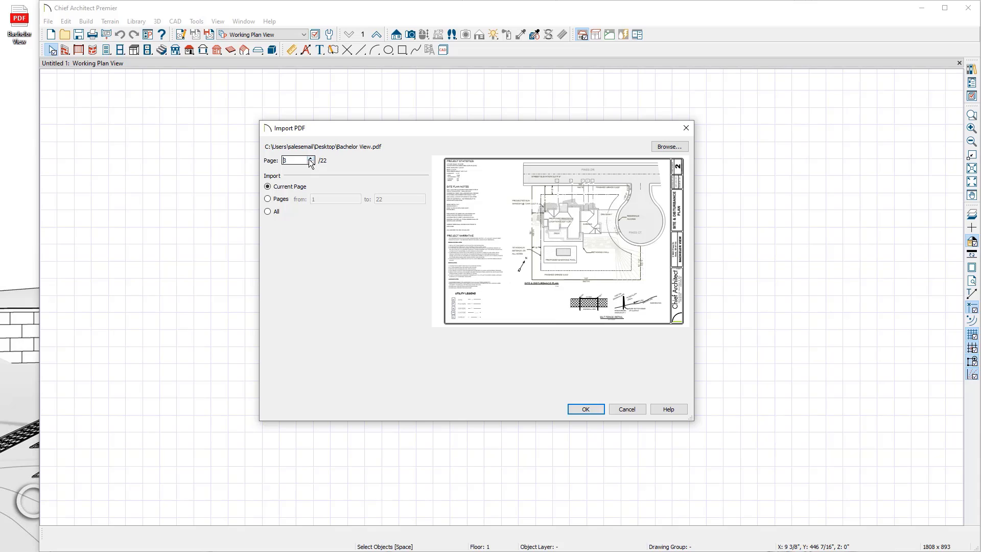
left_click(311, 157)
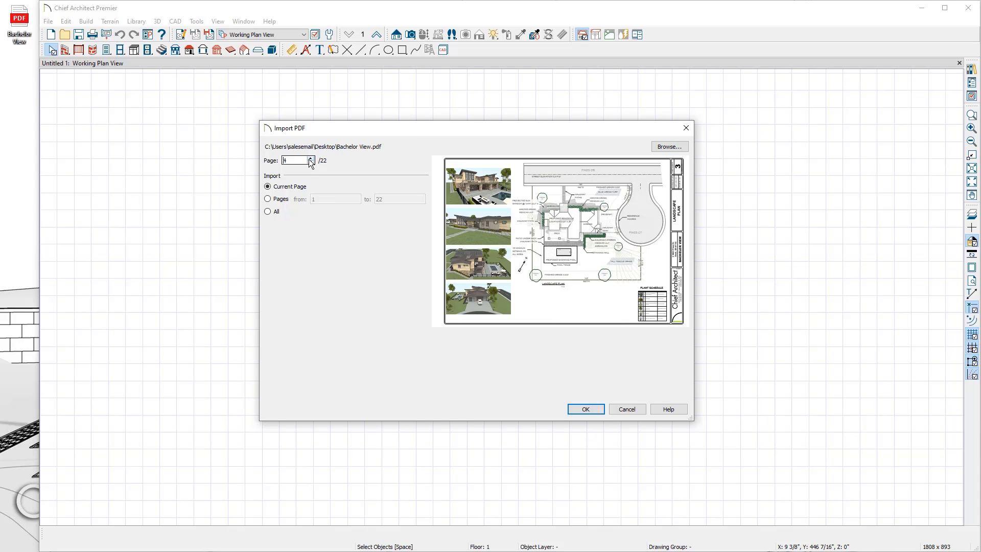
left_click(310, 157)
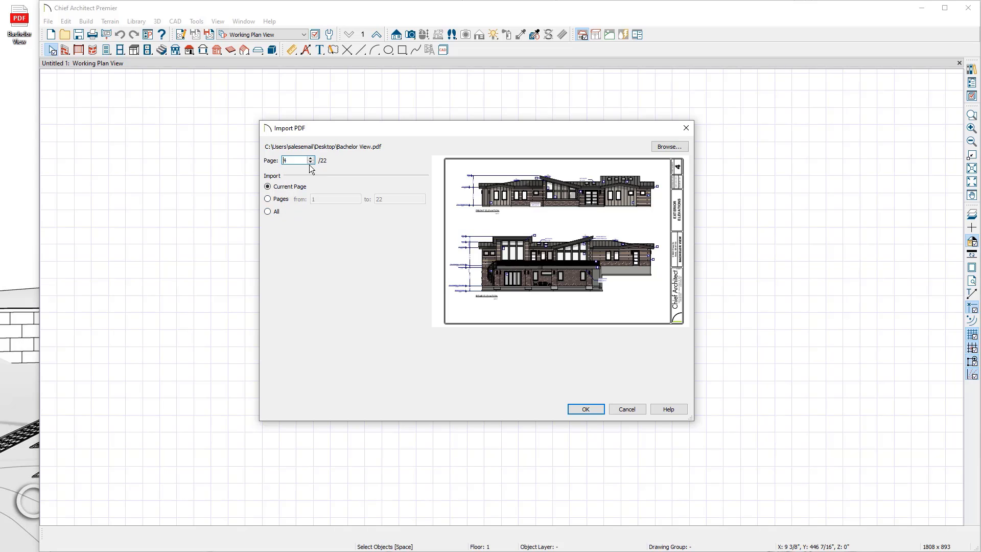
left_click(310, 157)
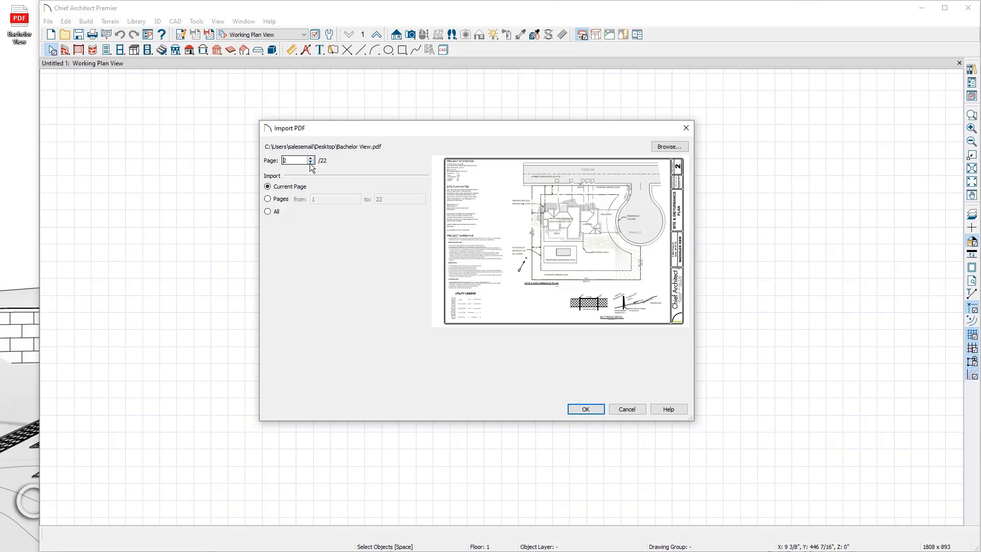
left_click(585, 409)
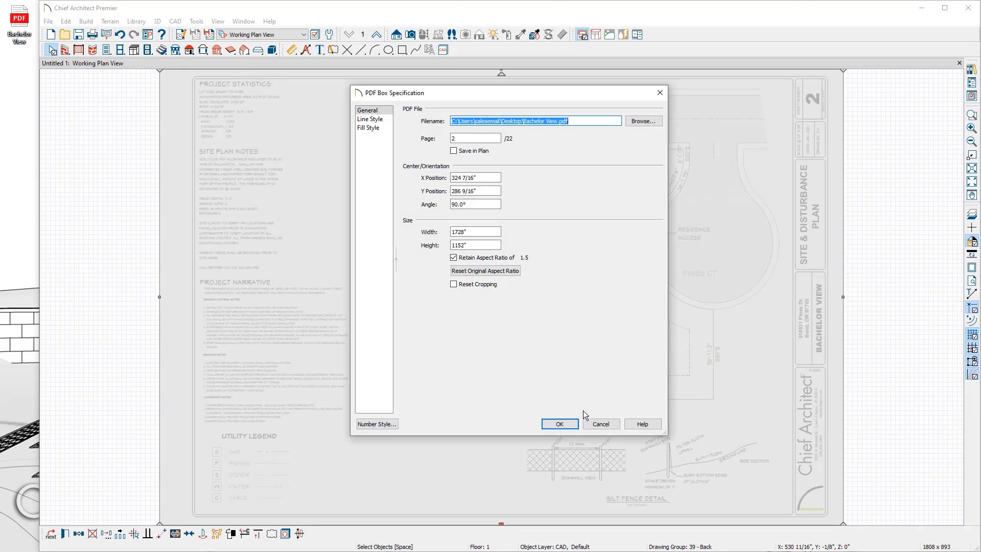
Step: Enable Save in Plan for the site plan PDF box and confirm the settings
left_click(475, 137)
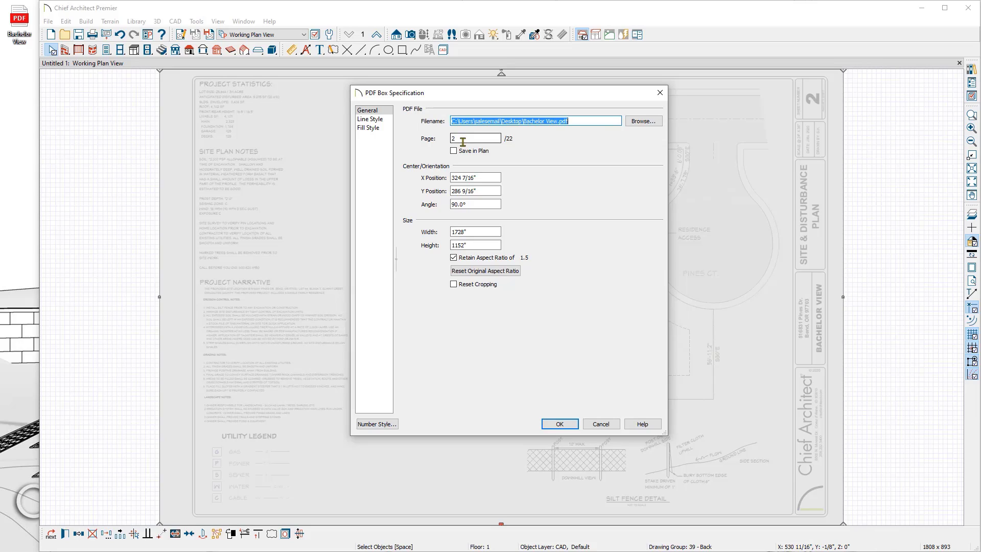
left_click(453, 150)
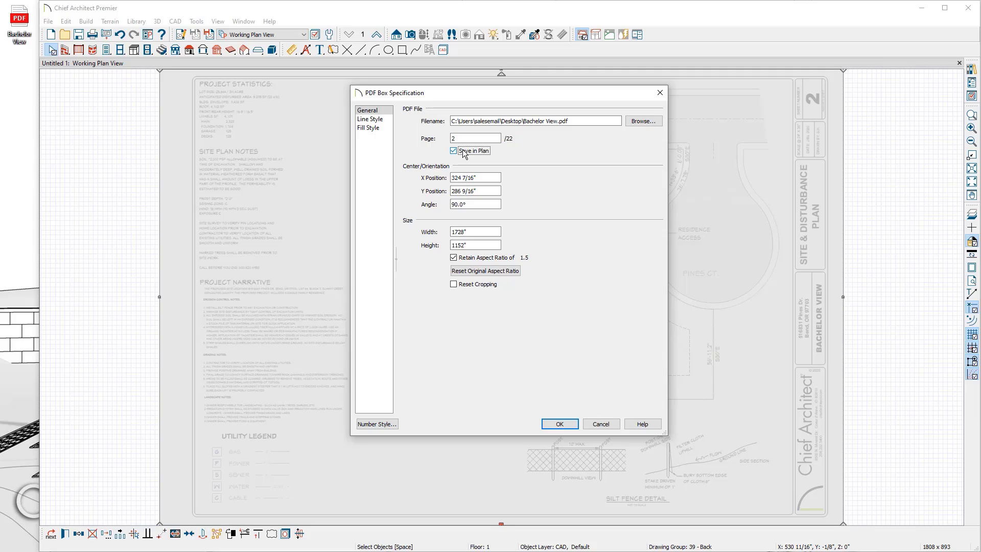
left_click(557, 423)
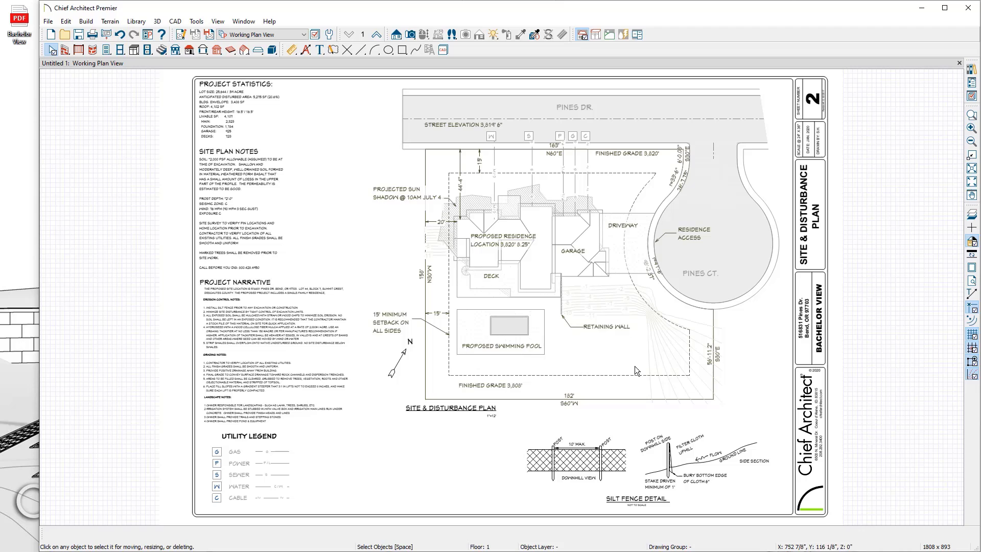
mouse_move(583, 386)
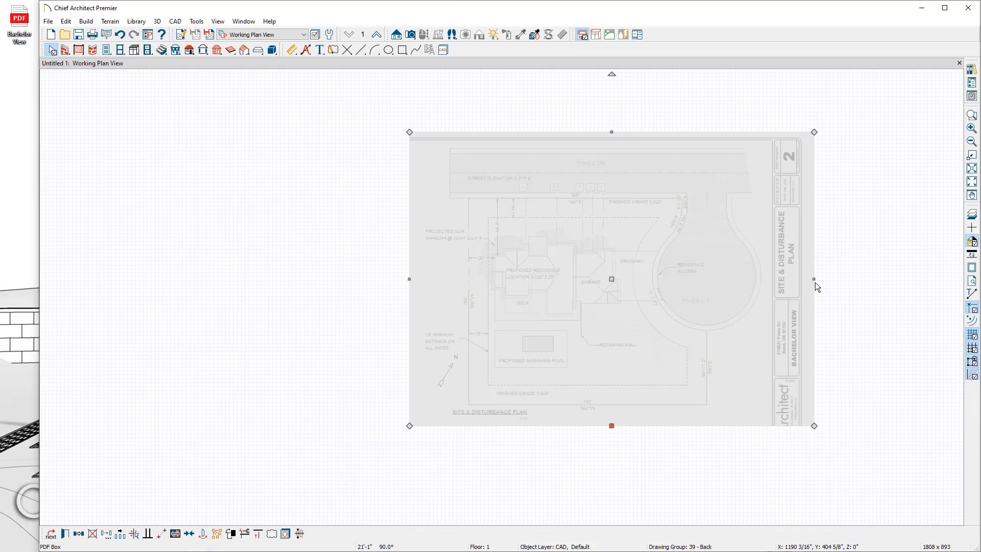
Step: Drag the PDF box's right and top edge handles inward to crop off the title block and notes
left_click_drag(813, 278, 724, 278)
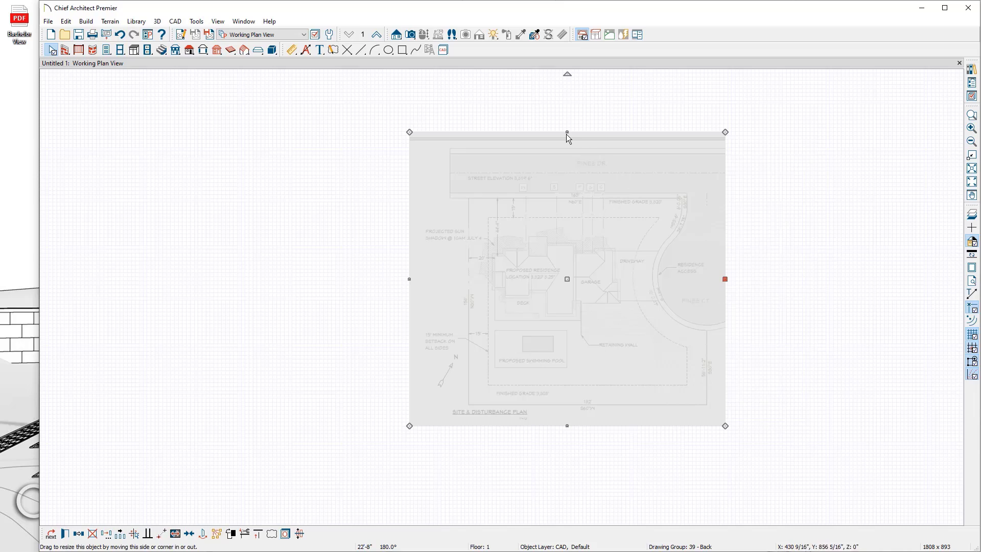
left_click_drag(567, 132, 492, 193)
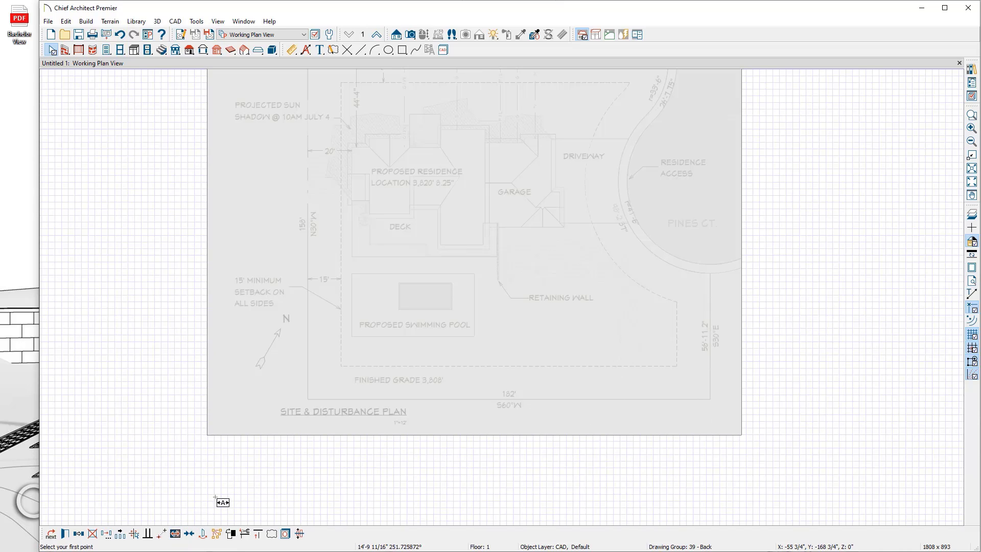
mouse_move(313, 405)
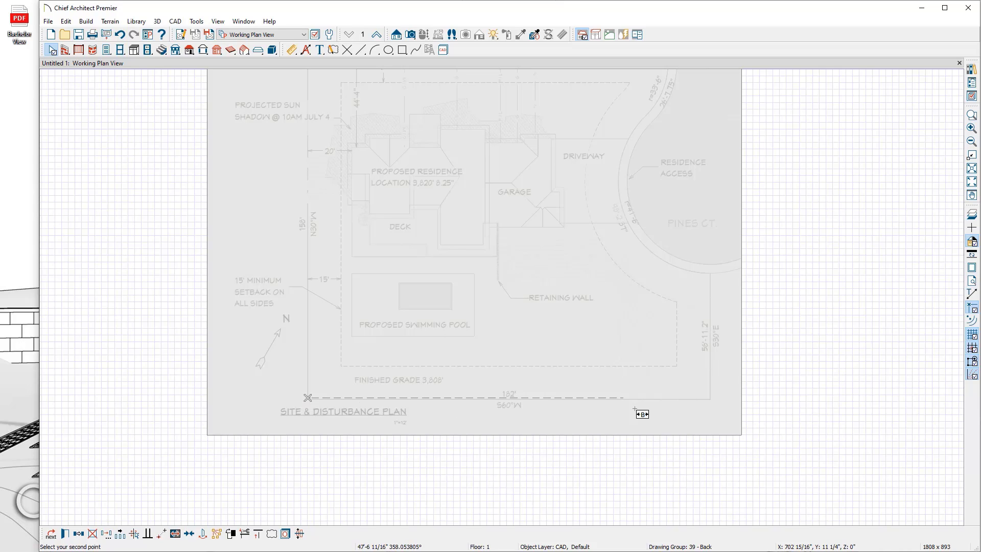
Step: Point-to-point resize along the 182' bottom property line and confirm the true distance
left_click(709, 397)
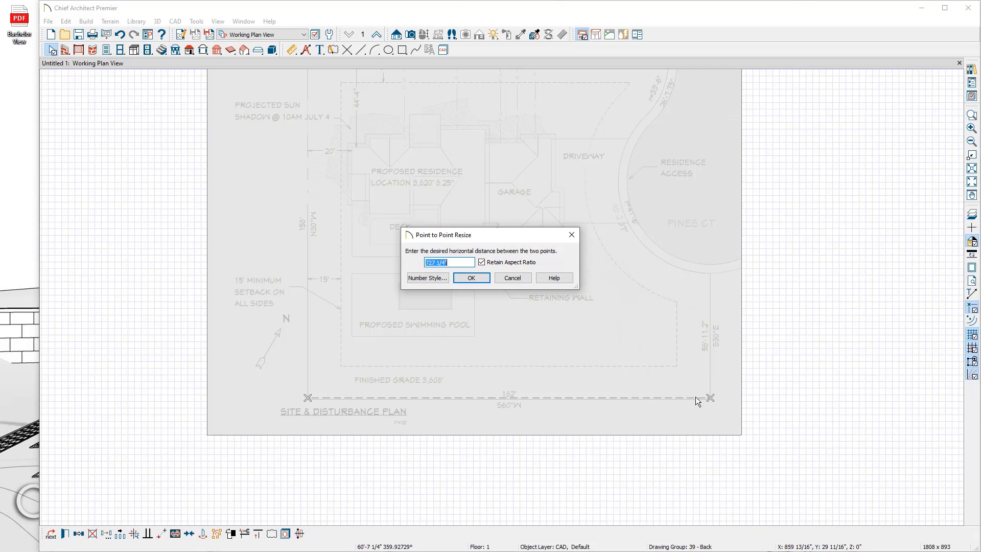
mouse_move(522, 397)
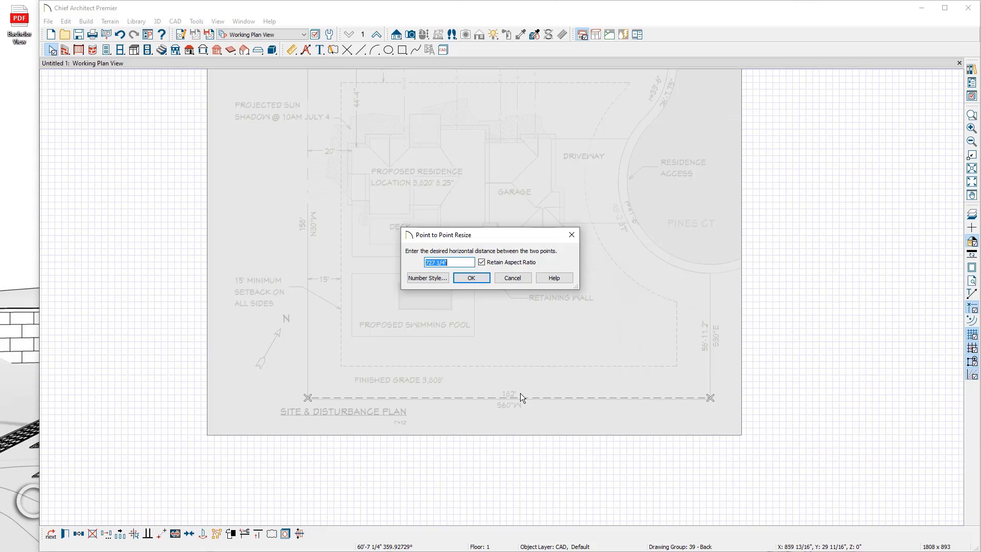
mouse_move(488, 348)
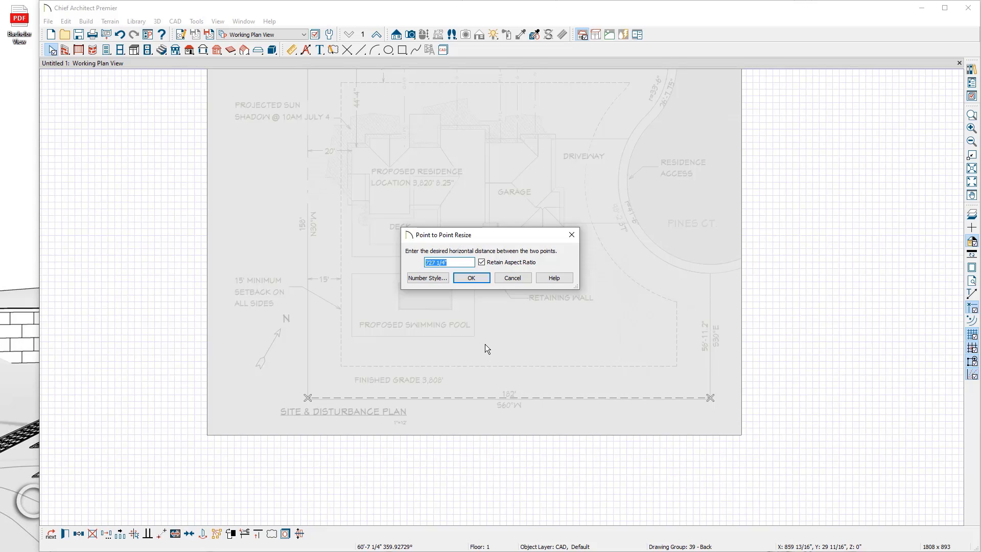
left_click(470, 277)
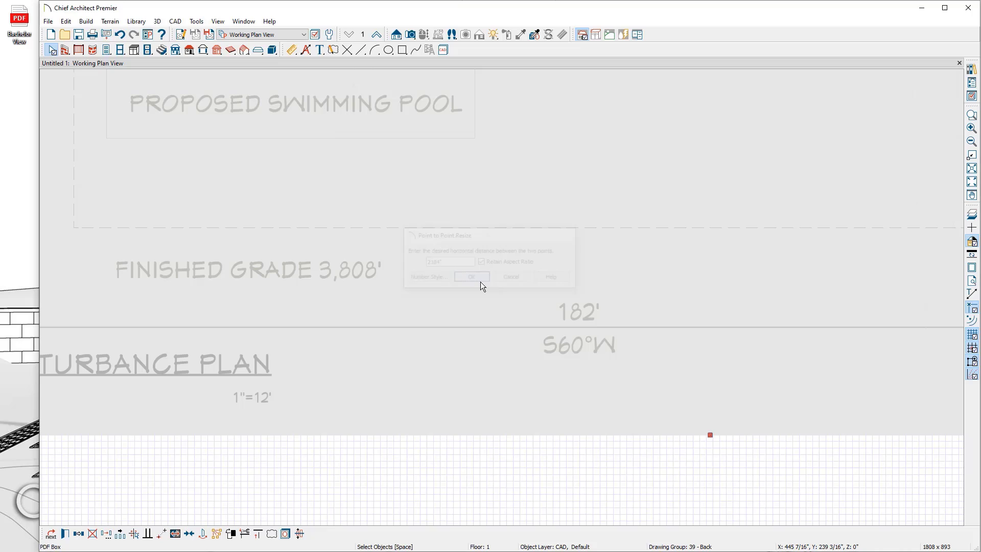
left_click(471, 277)
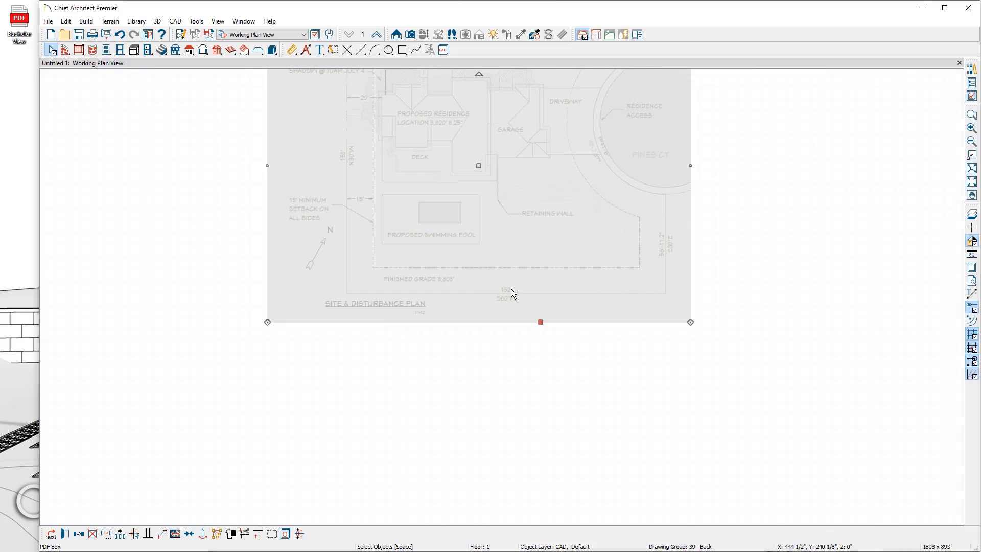